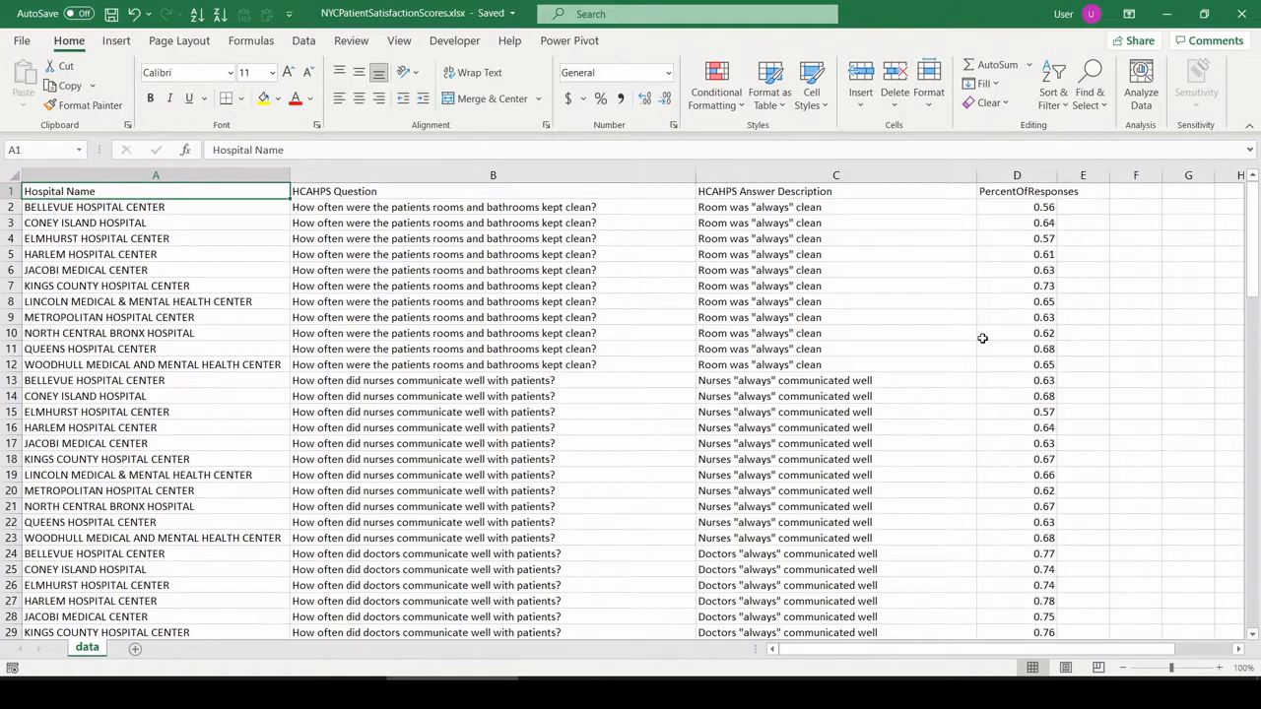
{"action": "mouse_move", "coordinate": [250, 197]}
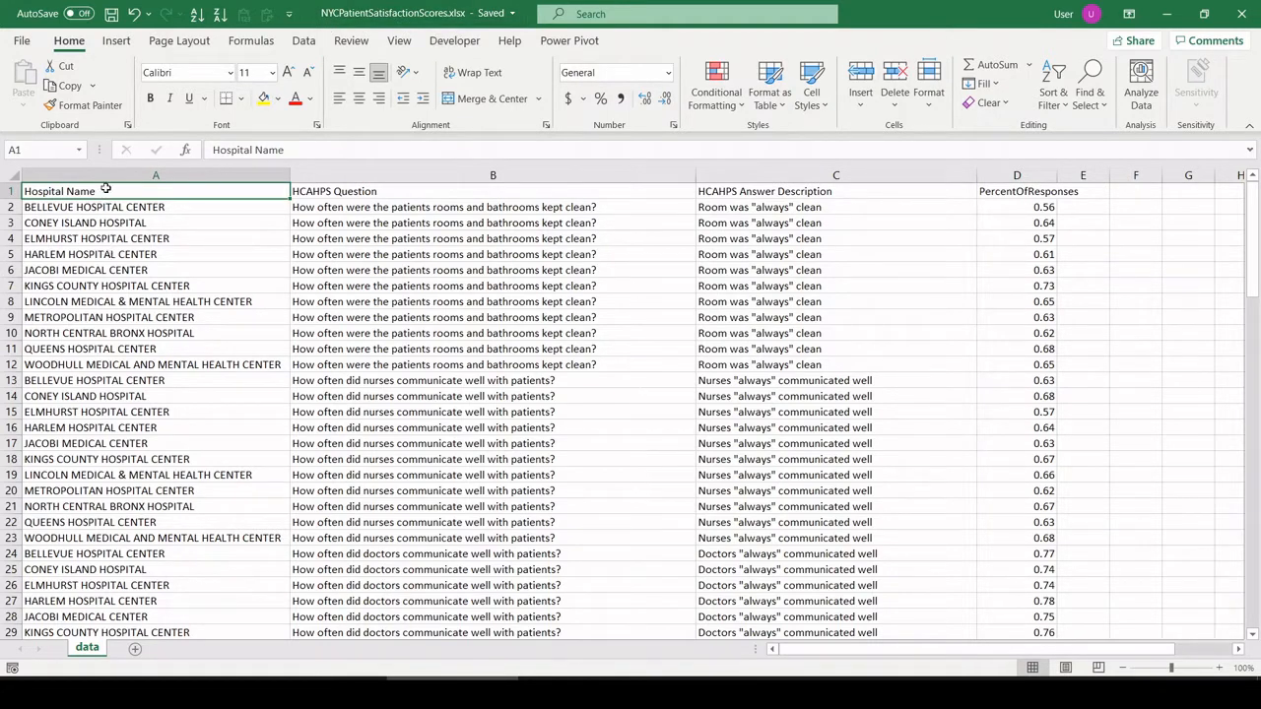
- Select the Hospital Name, HCAHPS Question and Answer Description columns and nurse-communication percentages
{"action": "left_click", "coordinate": [155, 174]}
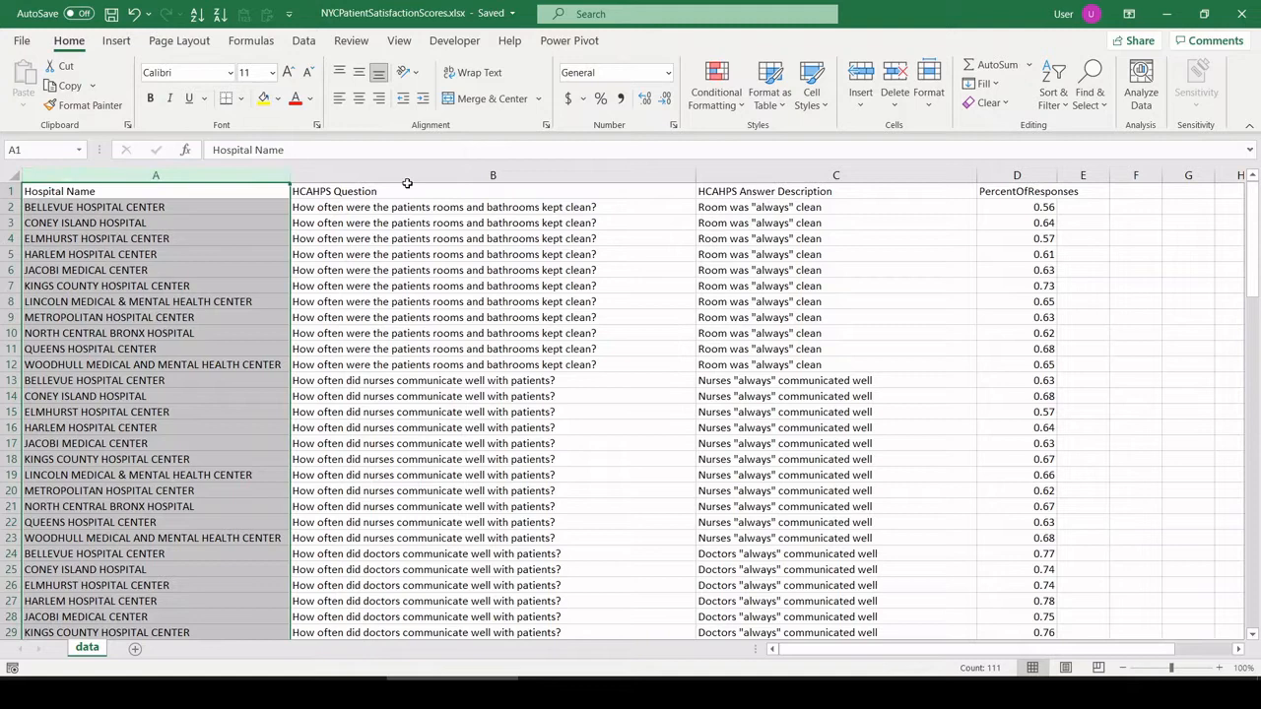
{"action": "left_click", "coordinate": [492, 174]}
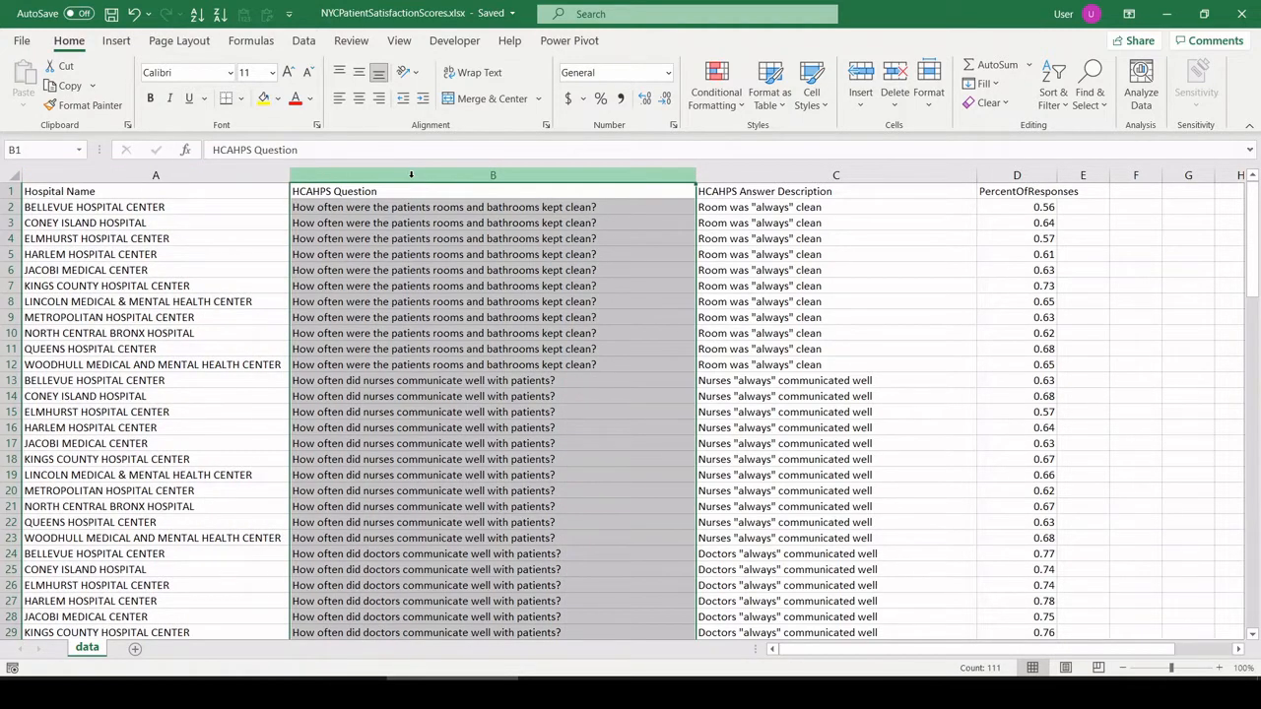
{"action": "left_click", "coordinate": [835, 175]}
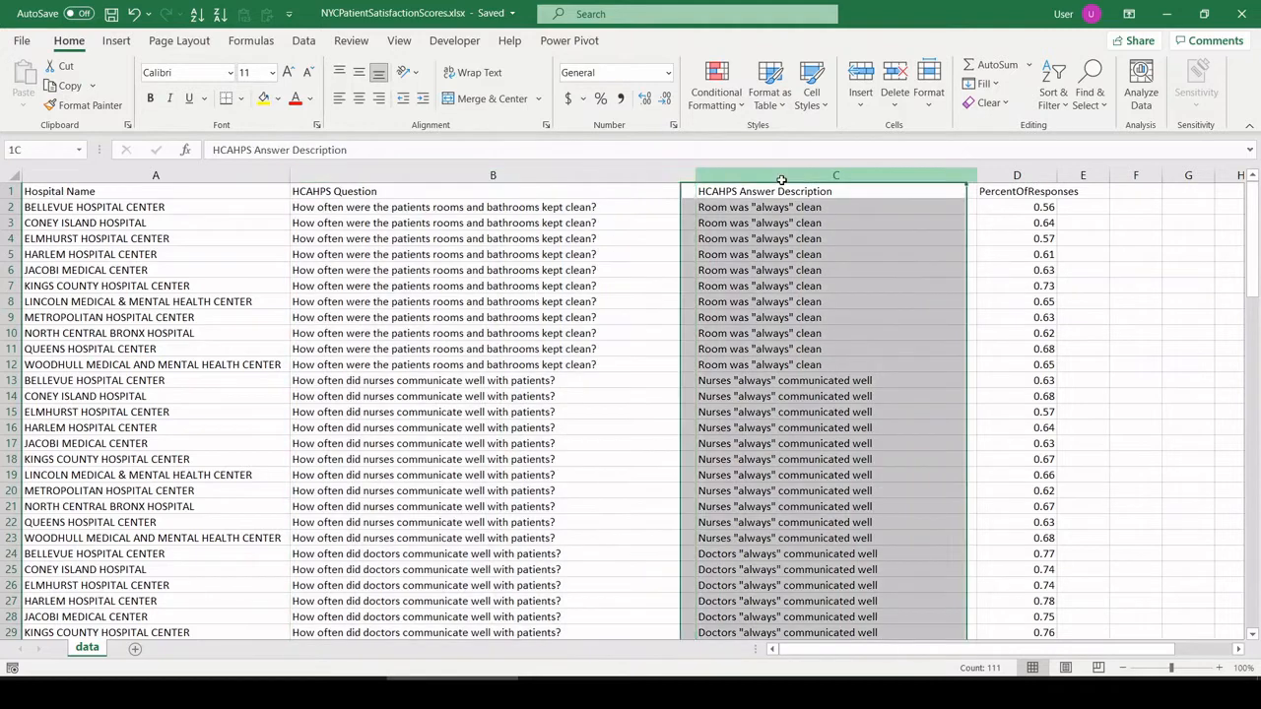
{"action": "left_click", "coordinate": [835, 192]}
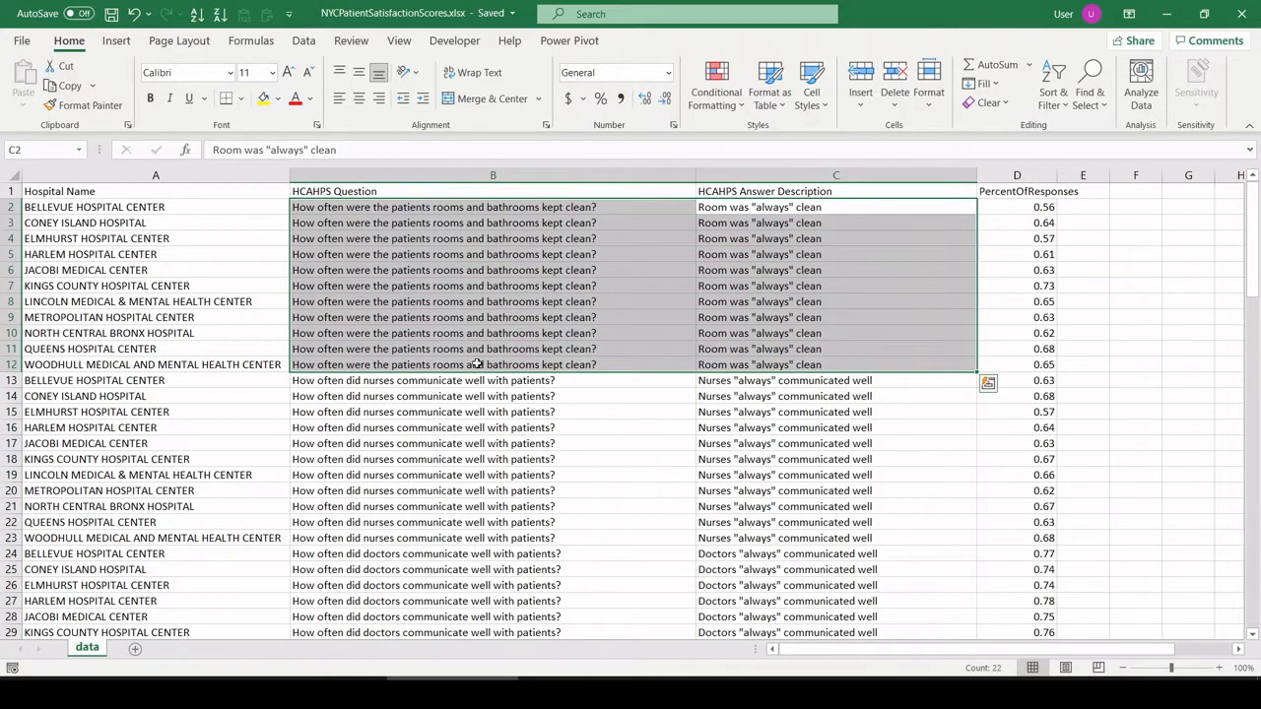
{"action": "mouse_move", "coordinate": [657, 372]}
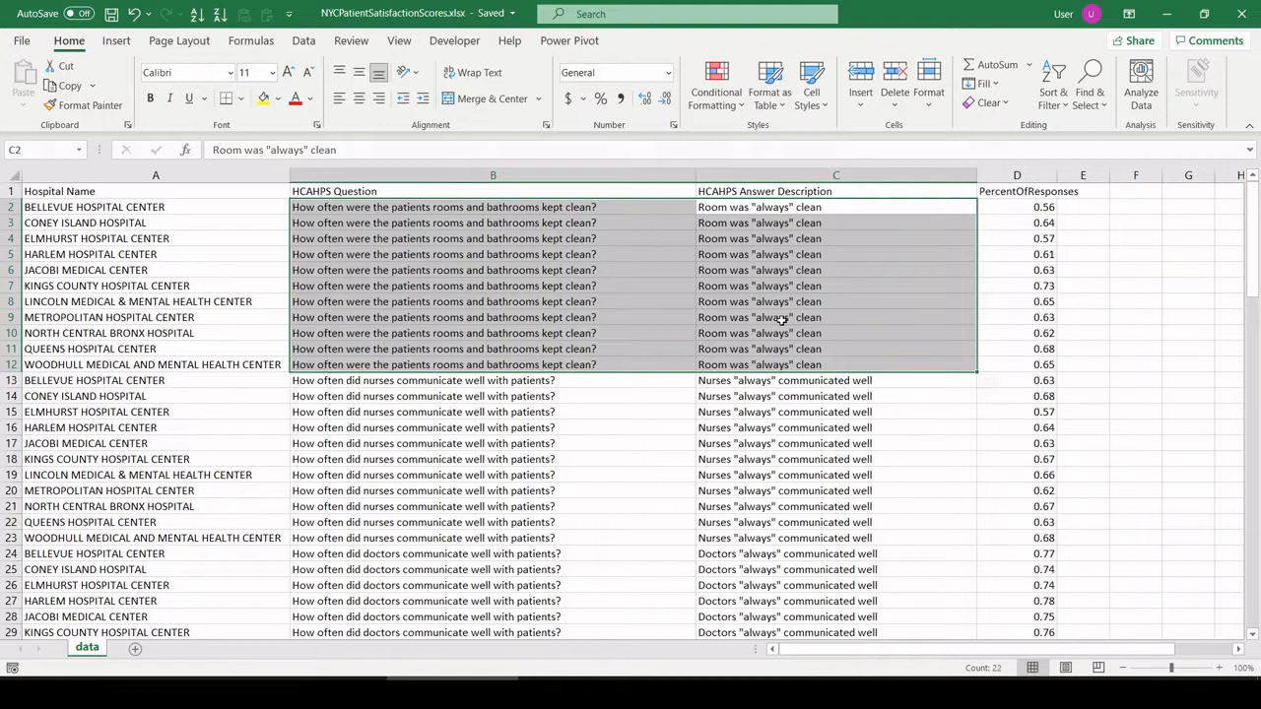
{"action": "mouse_move", "coordinate": [884, 208]}
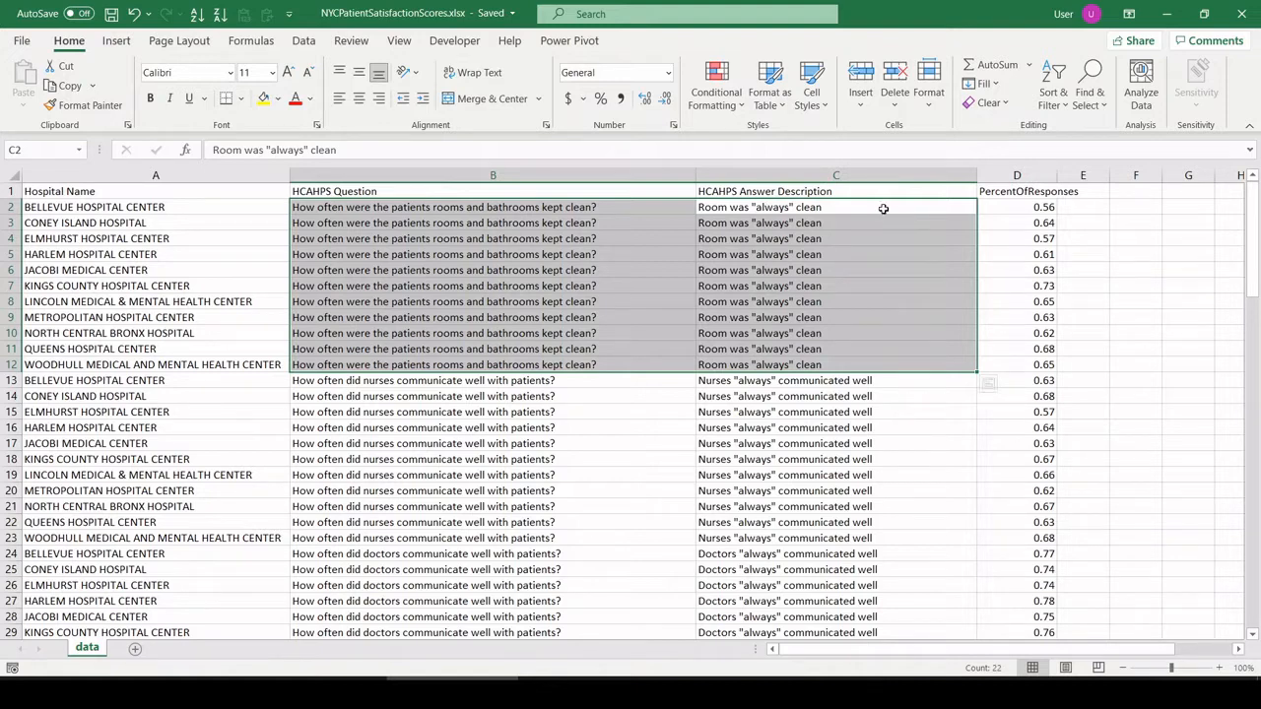
{"action": "mouse_move", "coordinate": [1020, 260]}
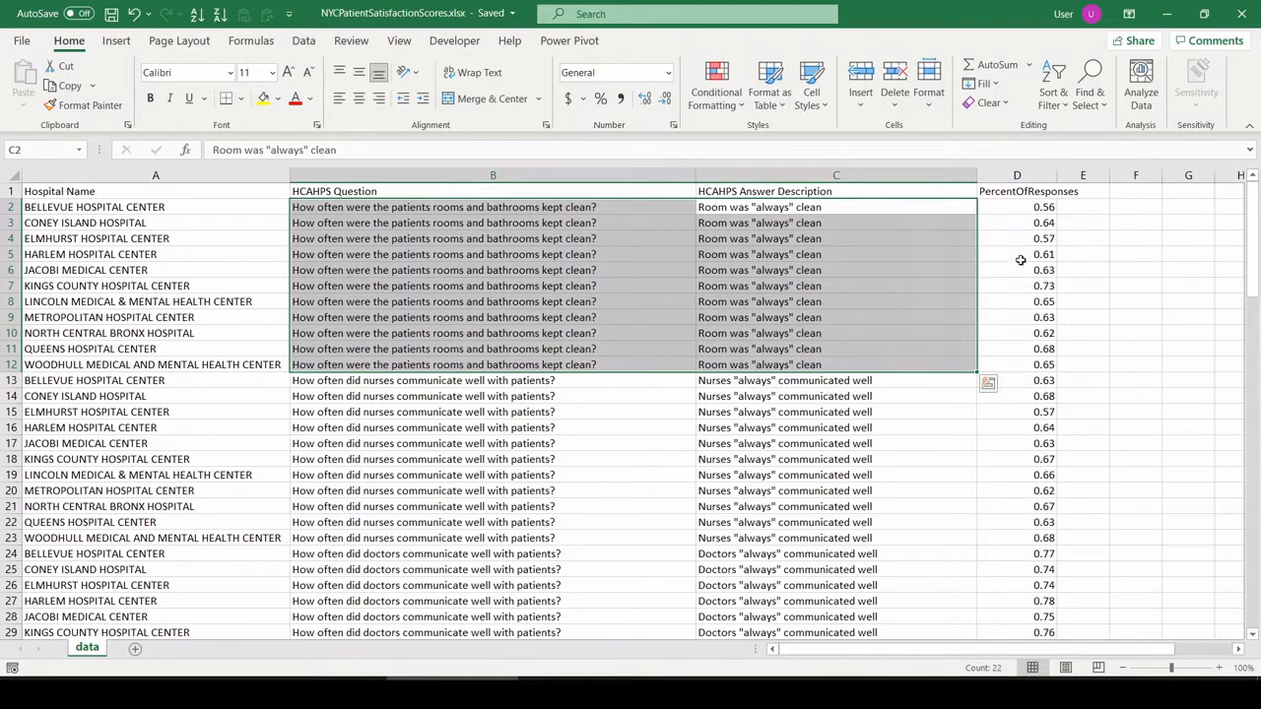
{"action": "mouse_move", "coordinate": [954, 219]}
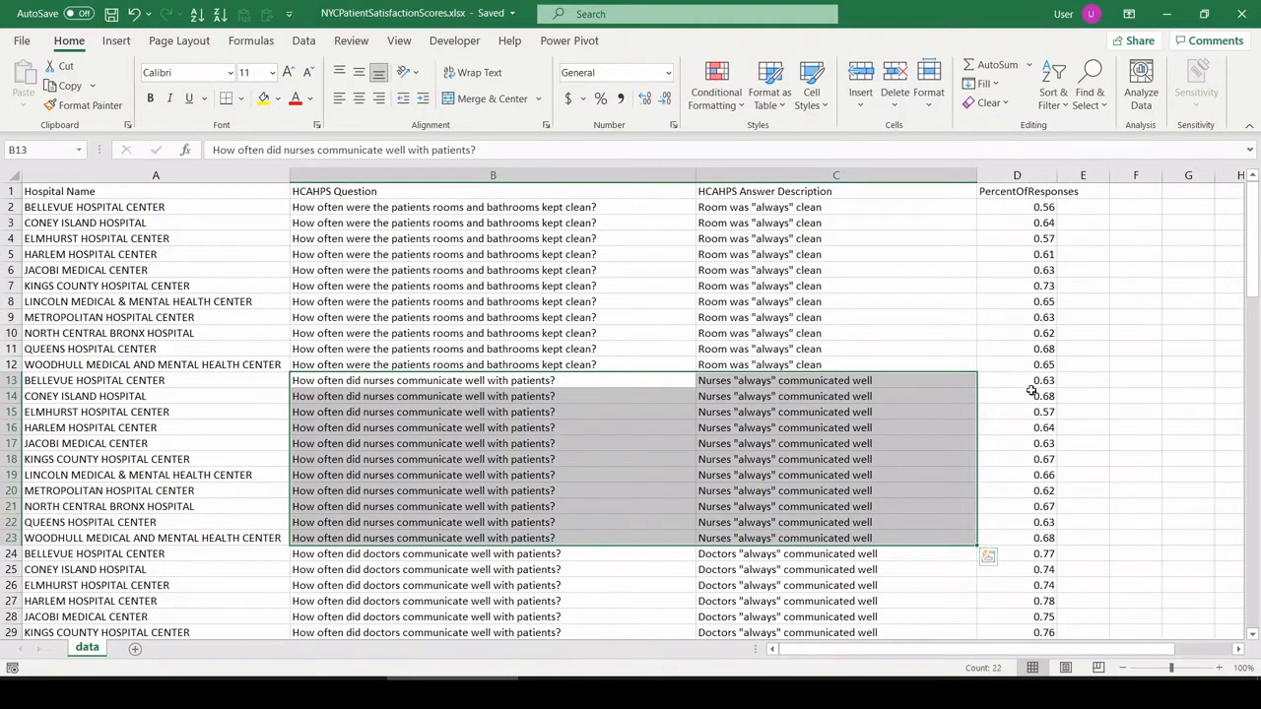
{"action": "left_click", "coordinate": [1016, 380]}
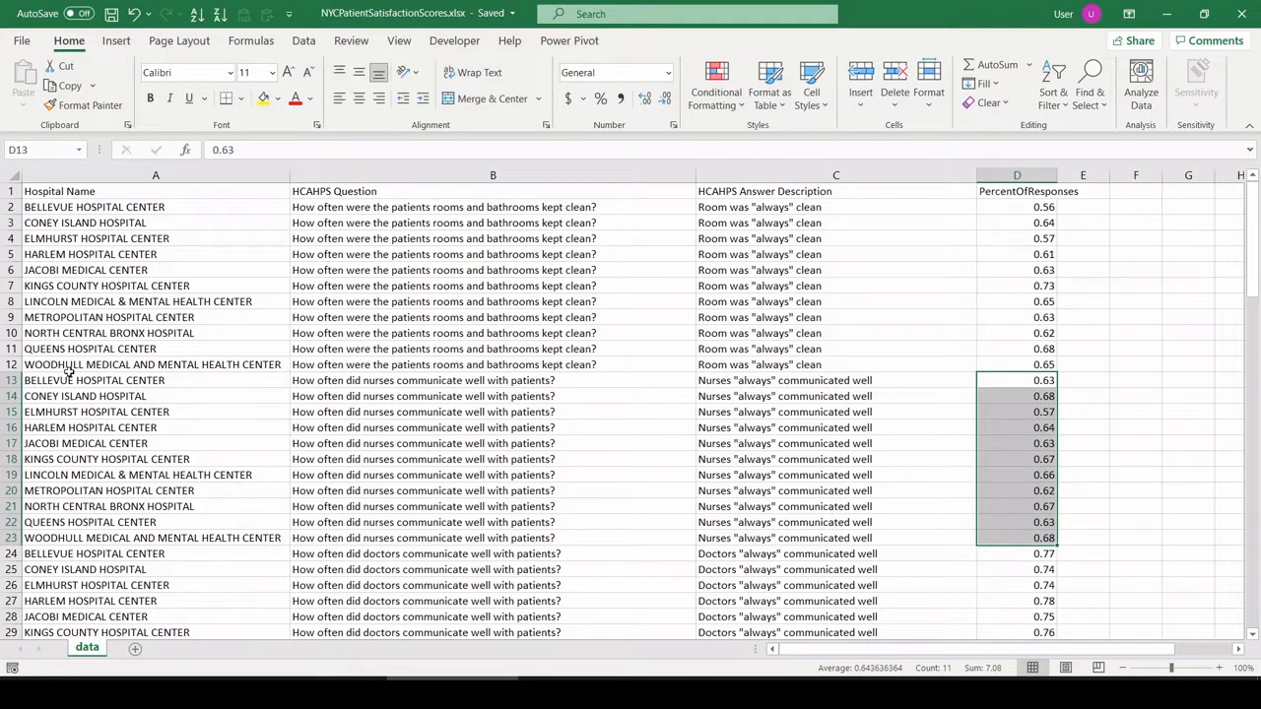
- Create a PivotTable on a new sheet with Hospital Name columns and HCAHPS Question rows
{"action": "left_click", "coordinate": [97, 411]}
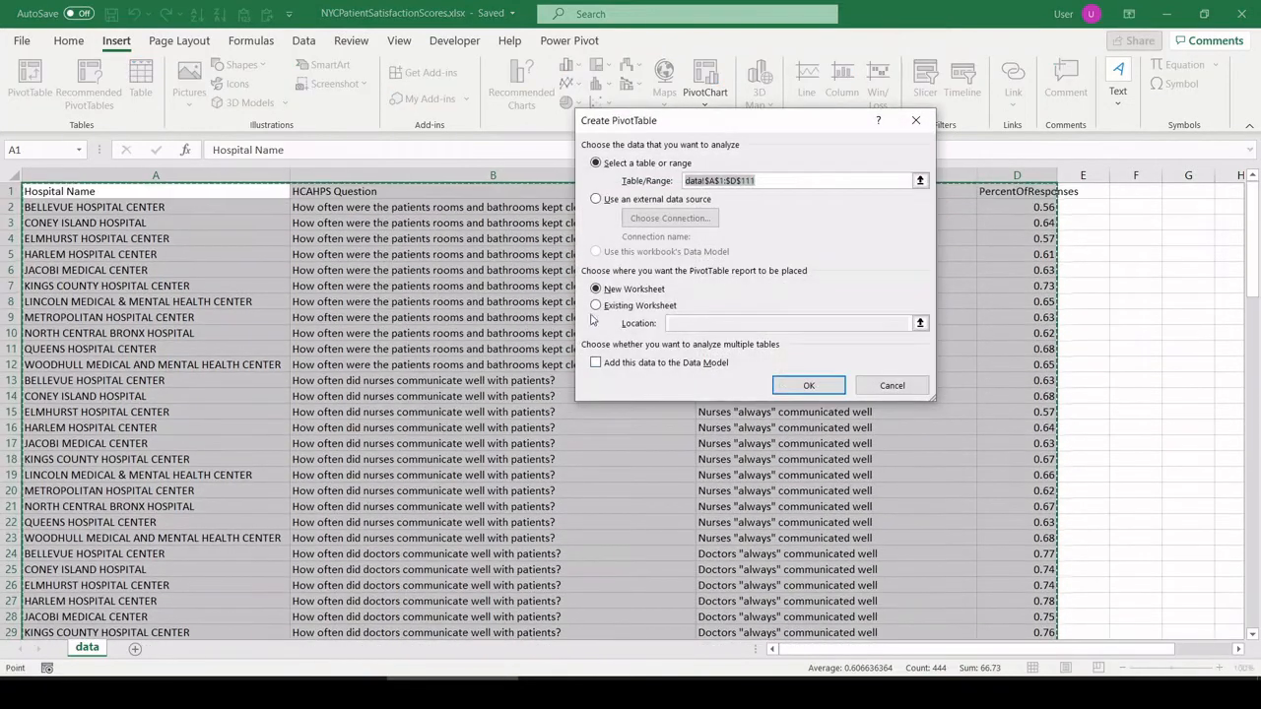
{"action": "left_click", "coordinate": [808, 385]}
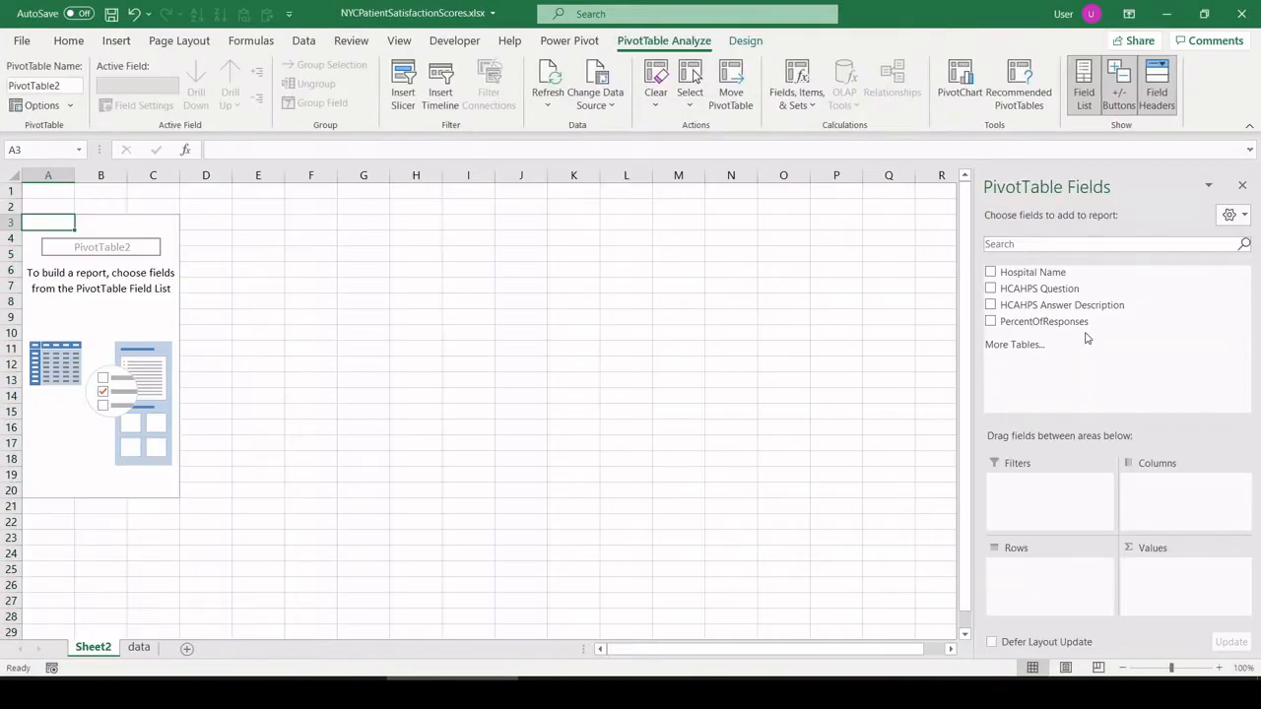
{"action": "left_click", "coordinate": [991, 272]}
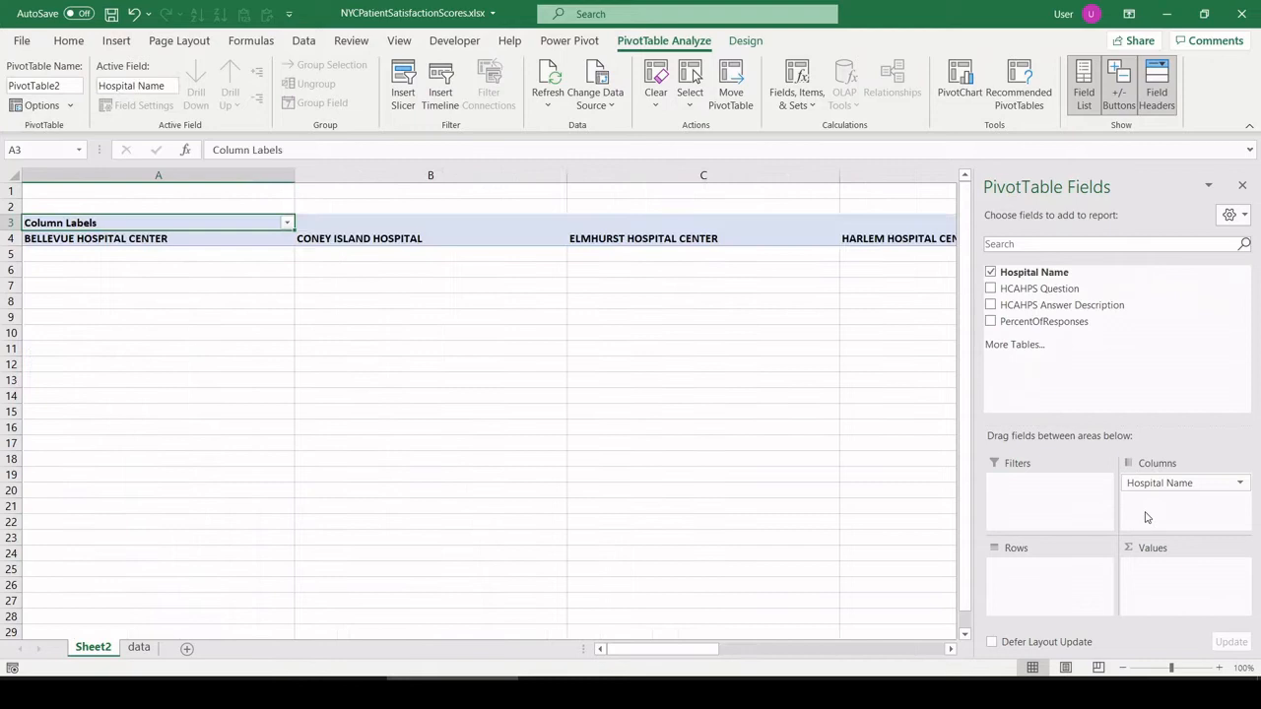
{"action": "left_click", "coordinate": [990, 287]}
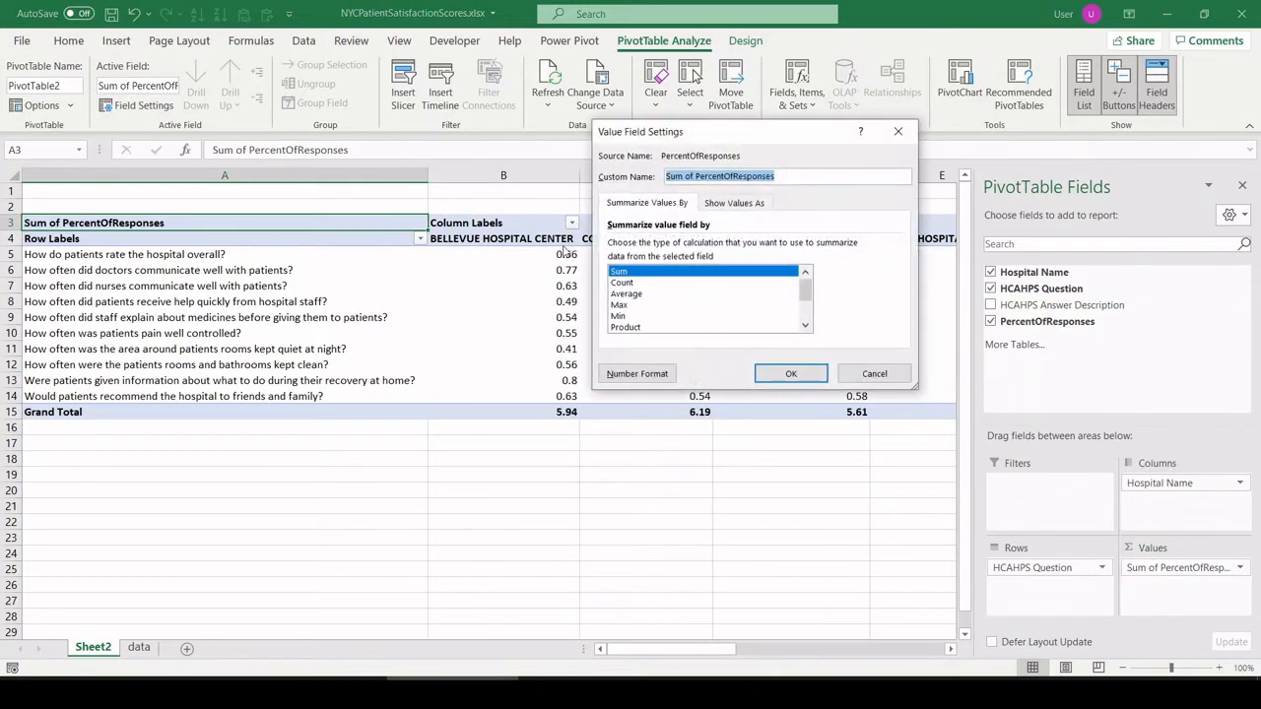
- Summarize PercentOfResponses as an average in percentage format, then check cell E5's value
{"action": "left_click", "coordinate": [637, 374]}
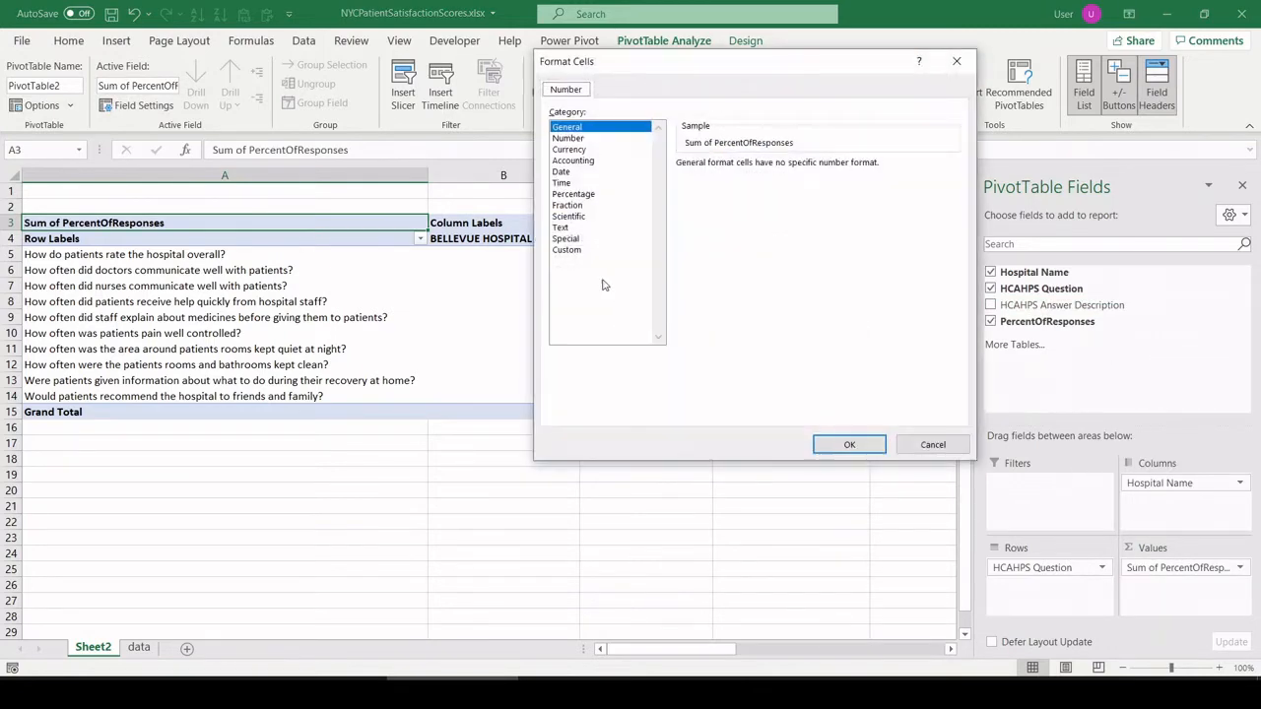
{"action": "left_click", "coordinate": [573, 193]}
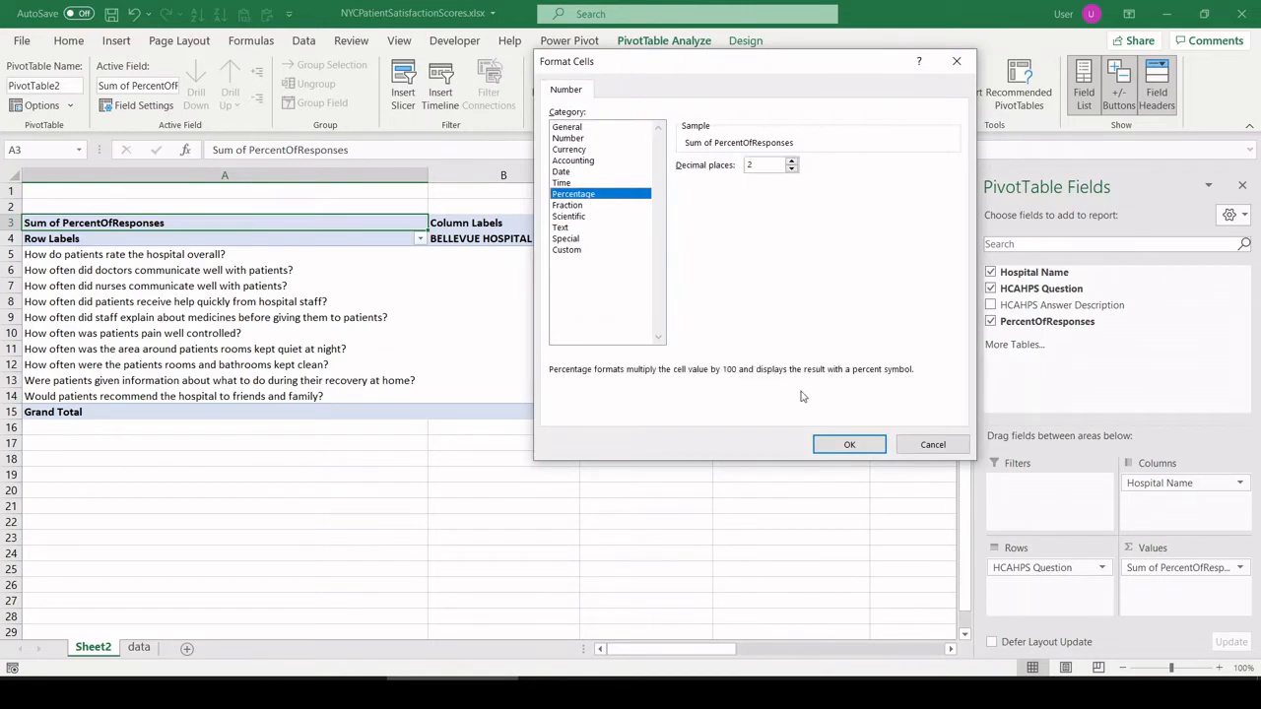
{"action": "left_click", "coordinate": [849, 445]}
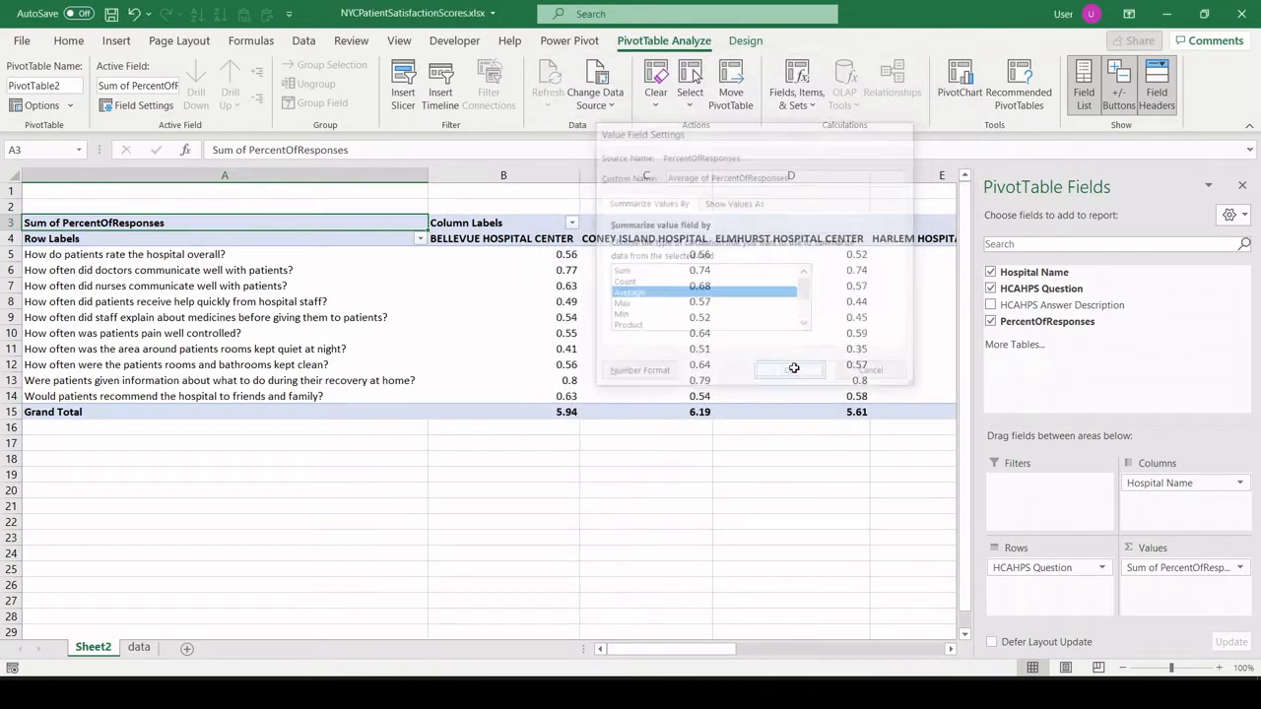
{"action": "left_click", "coordinate": [789, 368]}
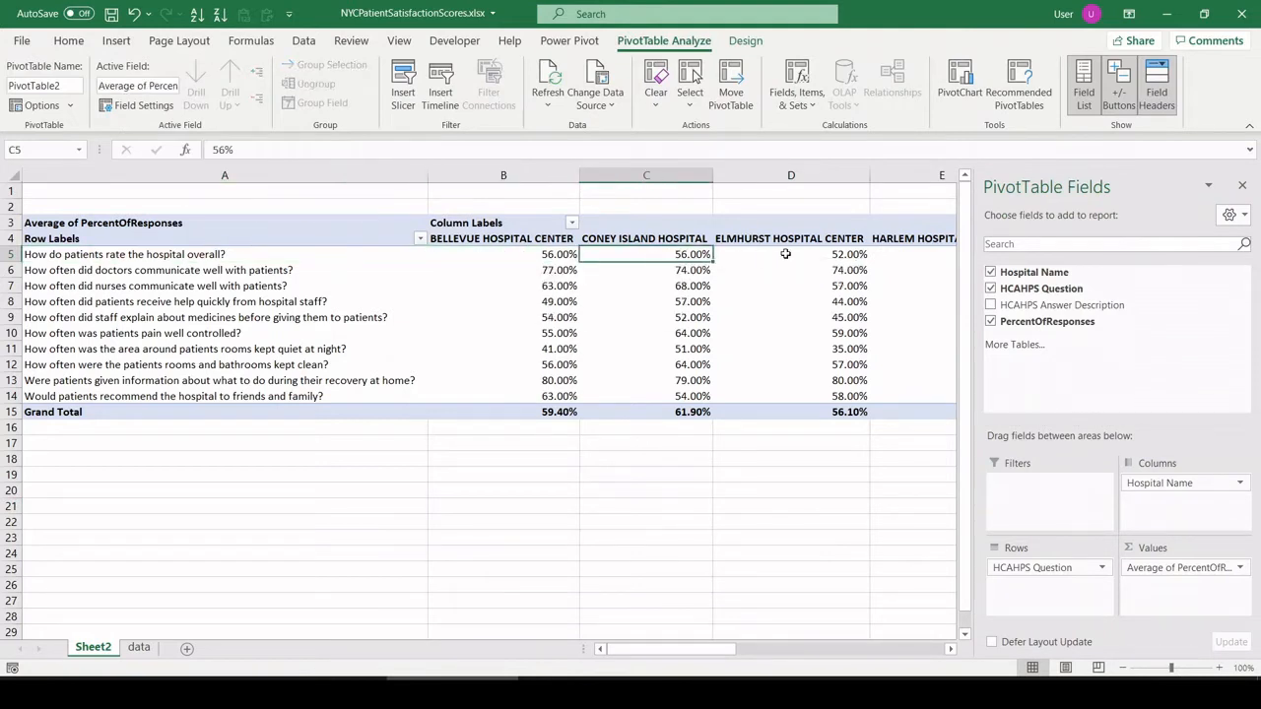
{"action": "left_click", "coordinate": [912, 254]}
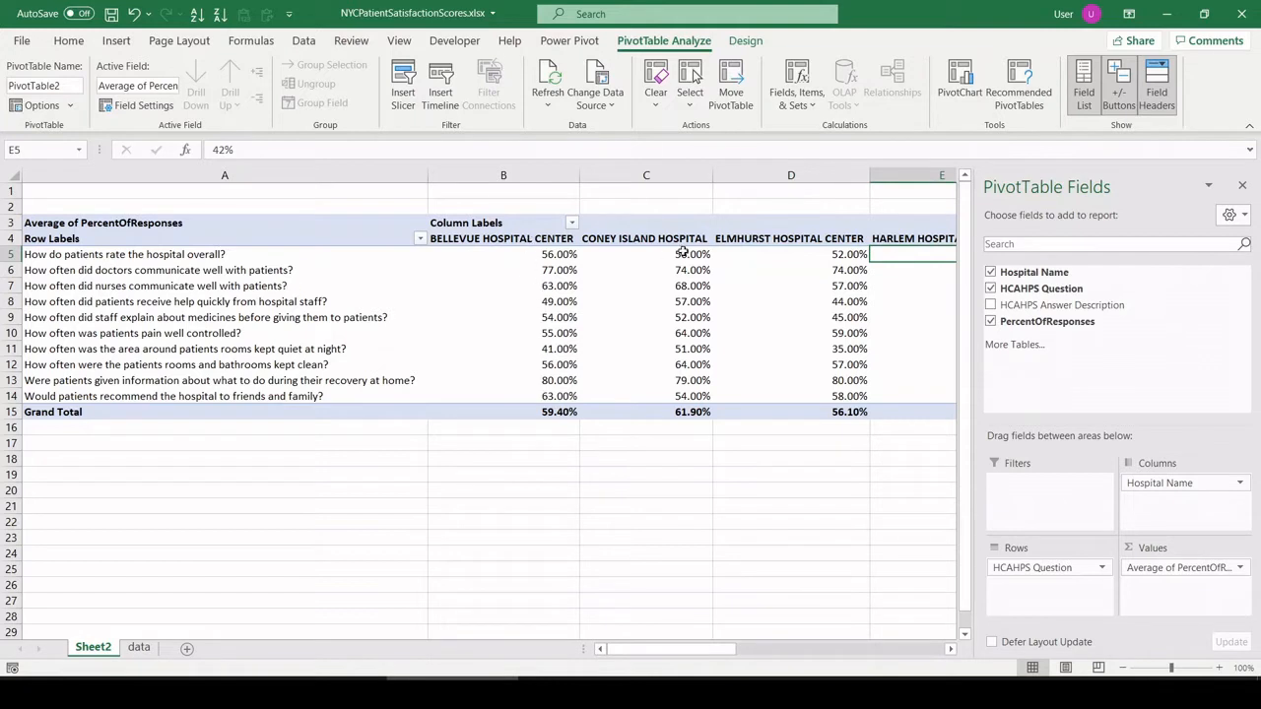
{"action": "left_click", "coordinate": [225, 301]}
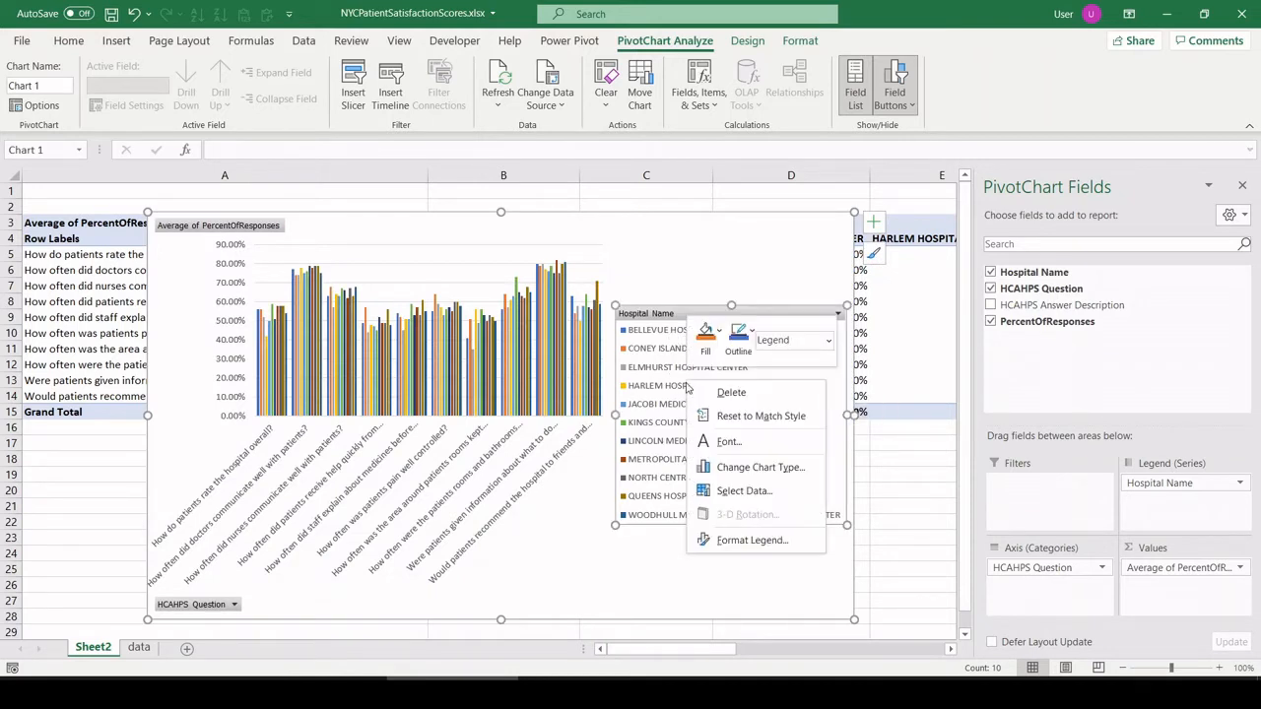
- Position the PivotChart's hospital legend at the bottom through Format Legend
{"action": "left_click", "coordinate": [751, 540]}
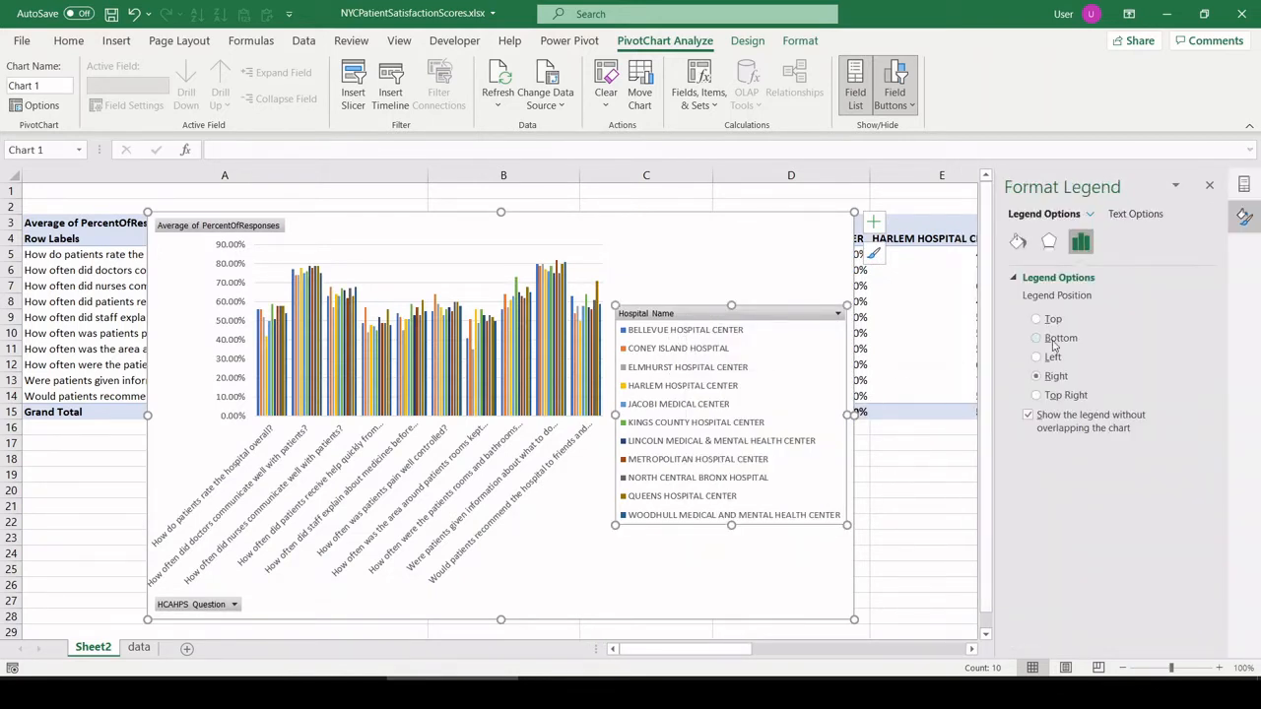
{"action": "left_click", "coordinate": [1035, 338]}
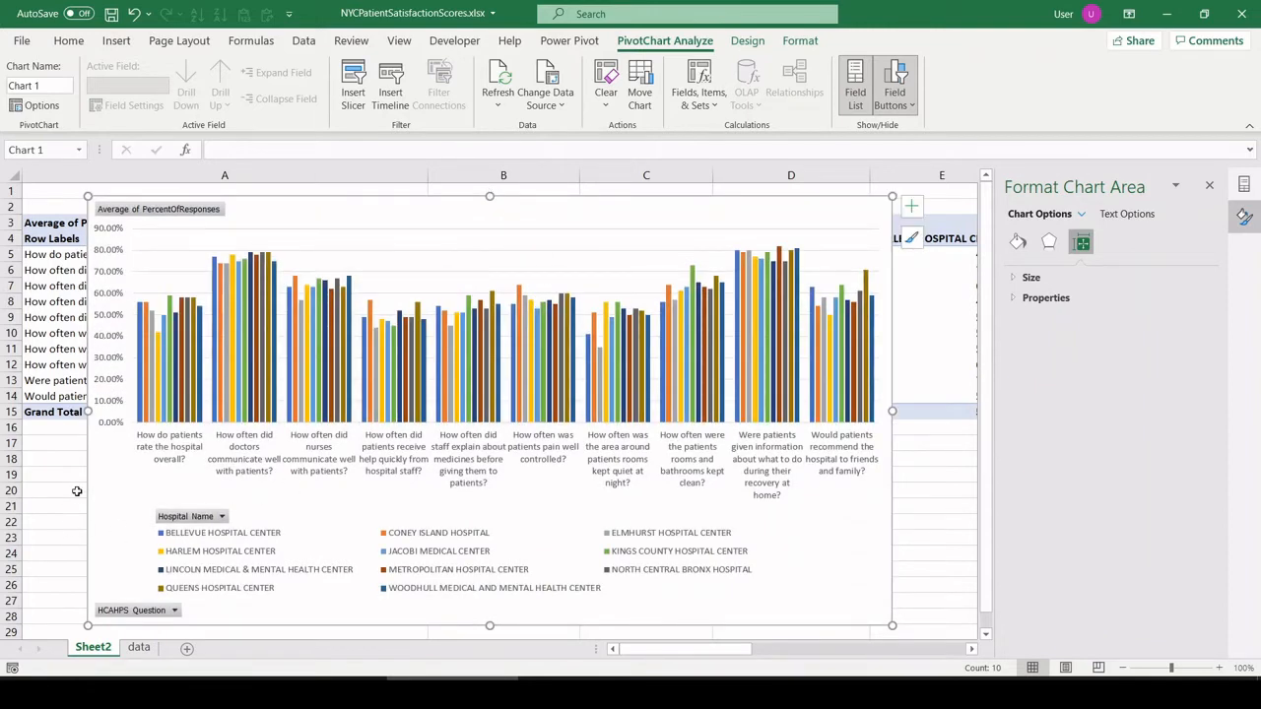
{"action": "mouse_move", "coordinate": [68, 505]}
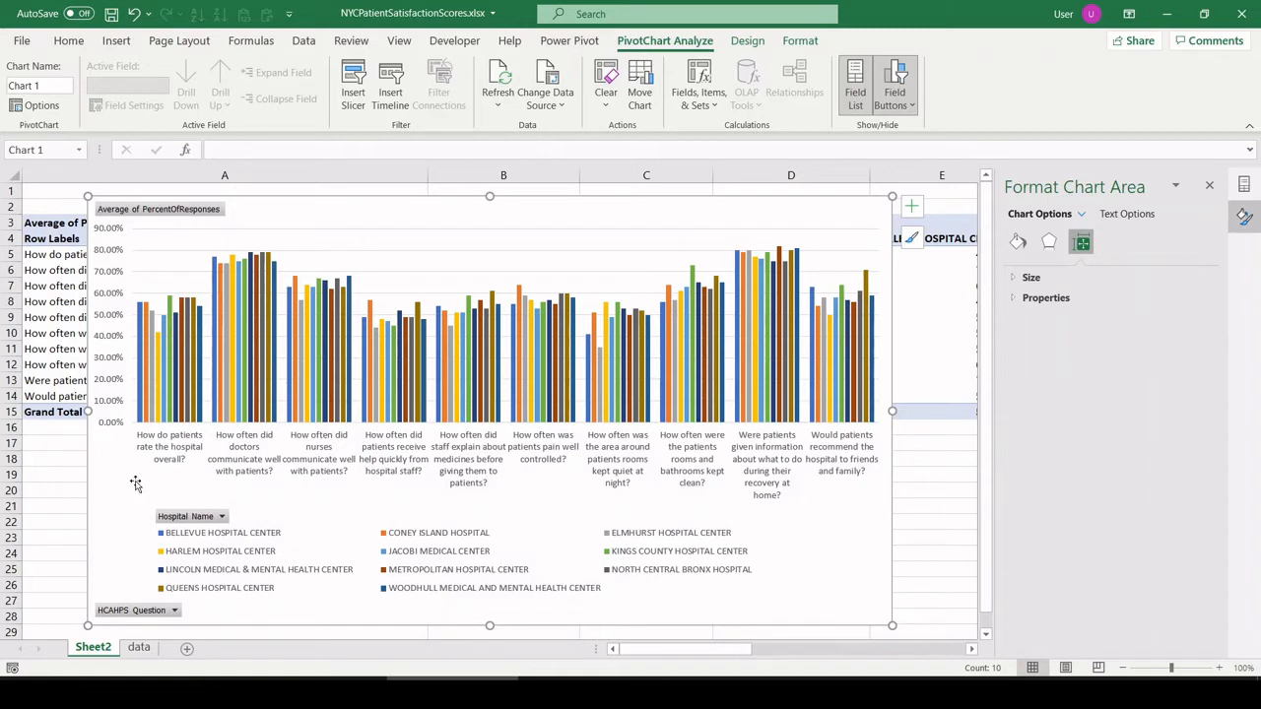
{"action": "mouse_move", "coordinate": [155, 440]}
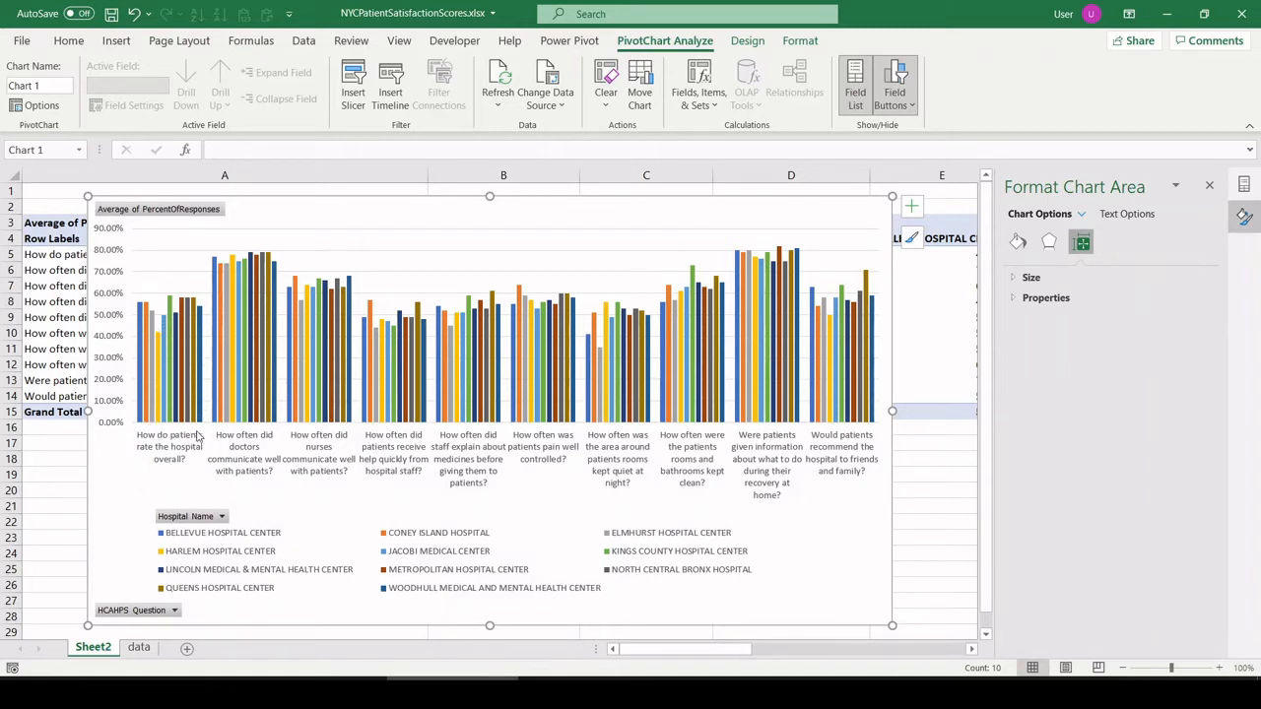
{"action": "mouse_move", "coordinate": [137, 414]}
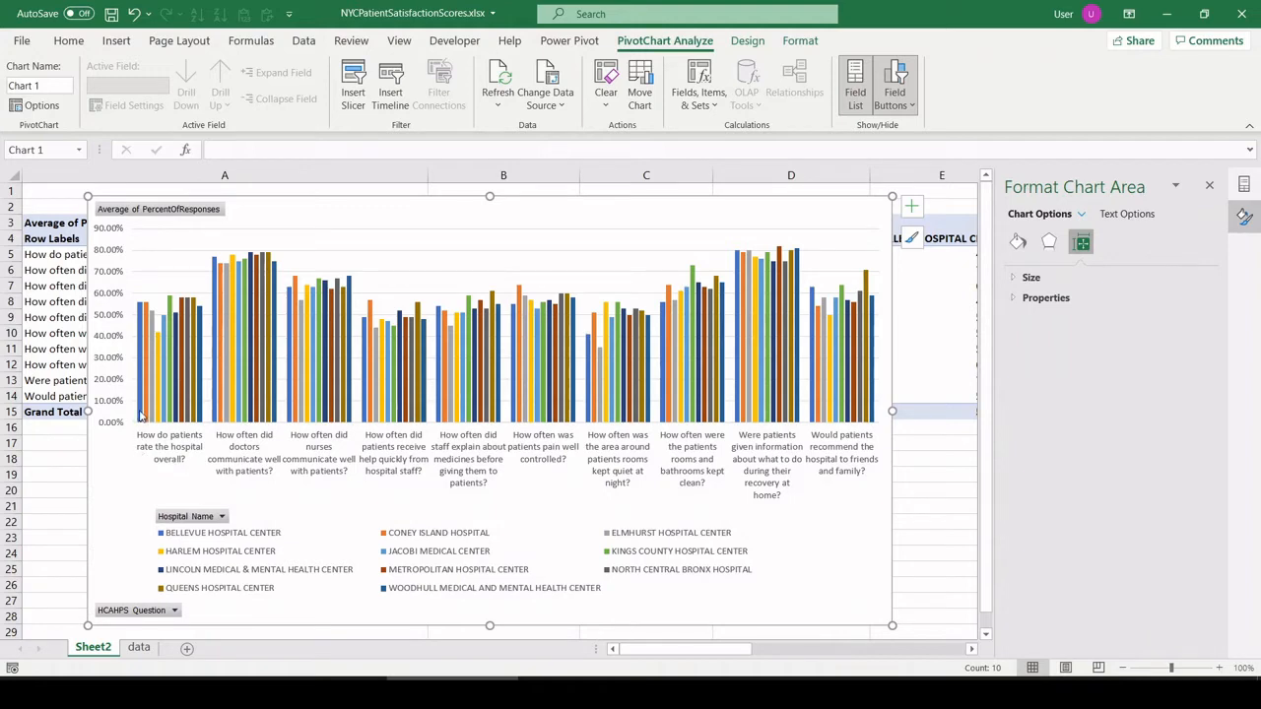
{"action": "mouse_move", "coordinate": [162, 532]}
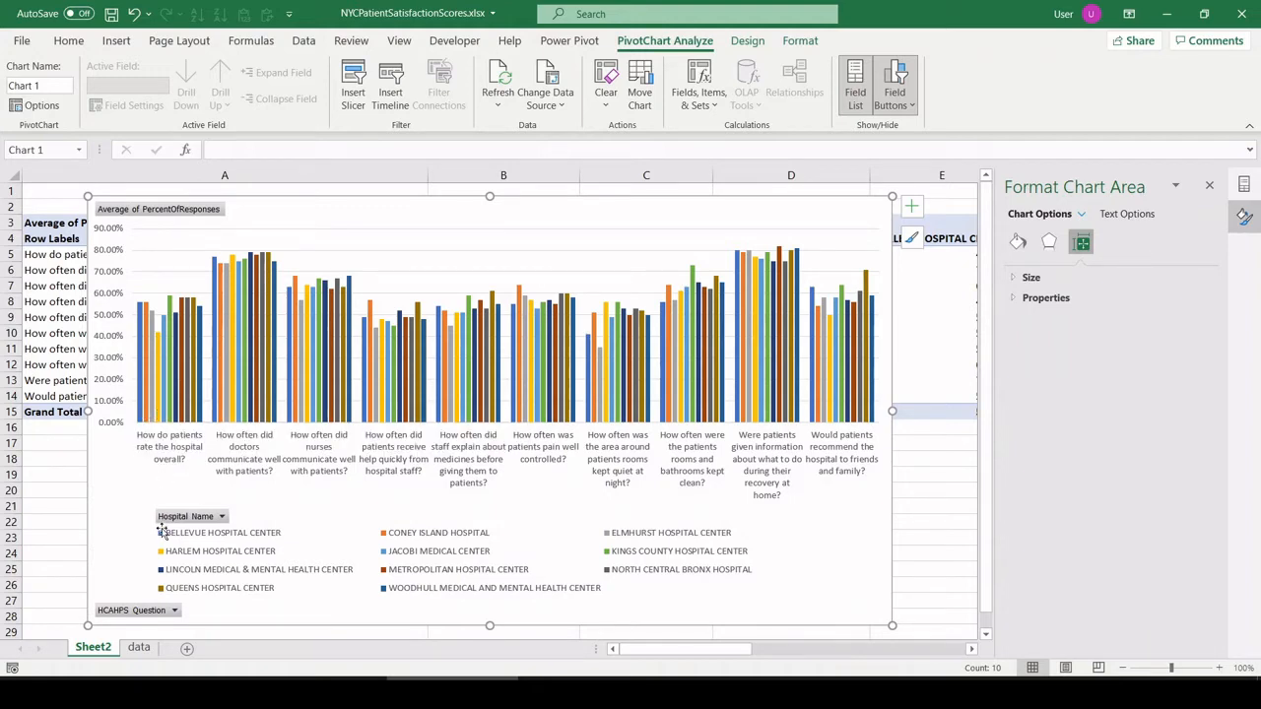
{"action": "mouse_move", "coordinate": [123, 477]}
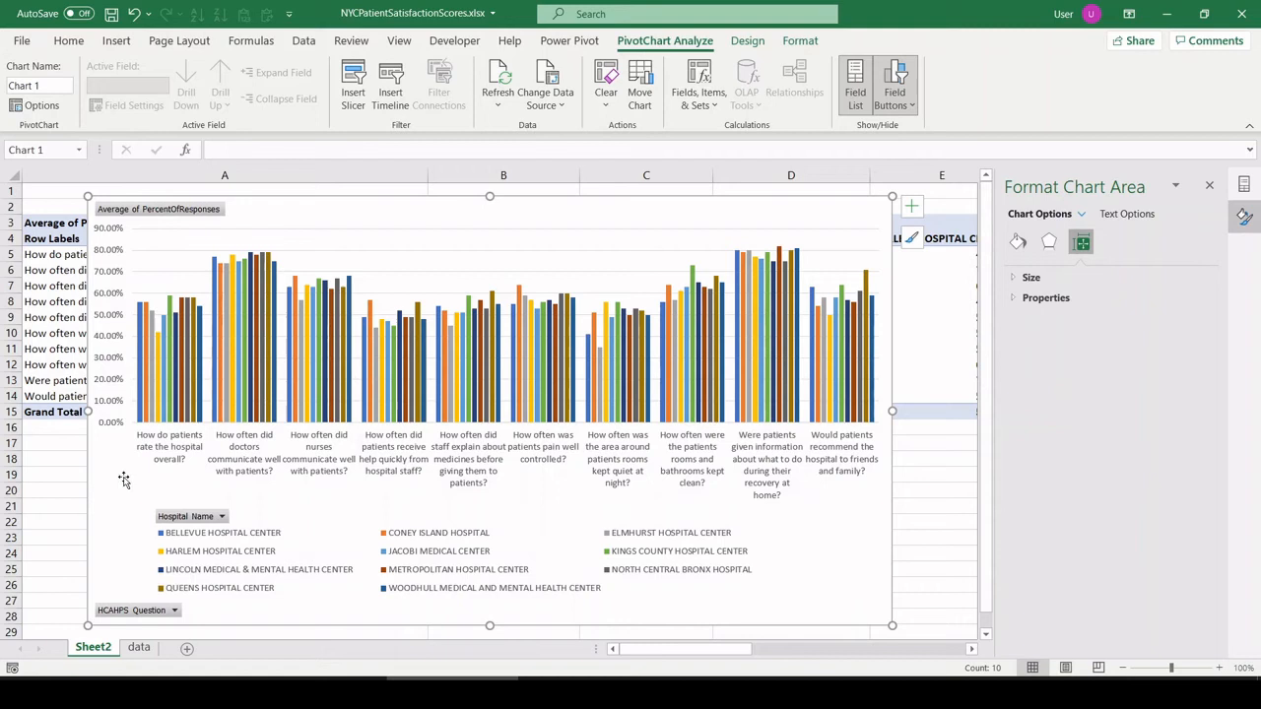
{"action": "mouse_move", "coordinate": [148, 466]}
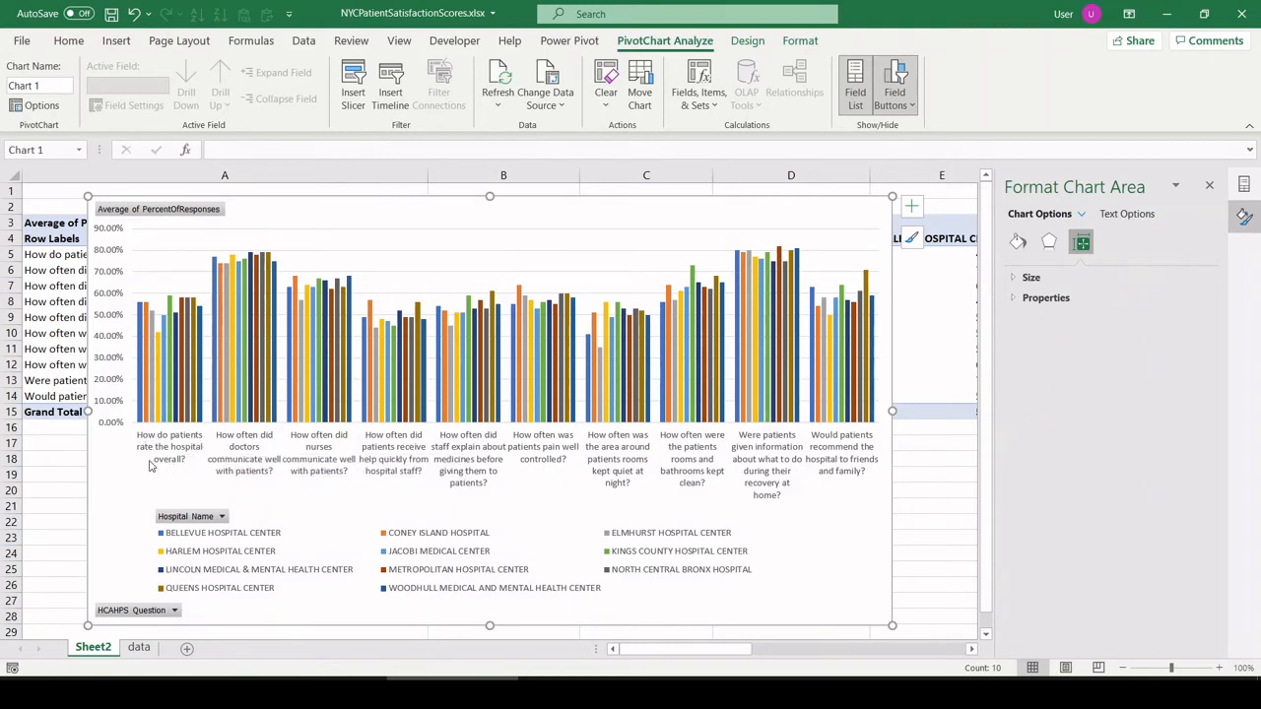
{"action": "mouse_move", "coordinate": [170, 304]}
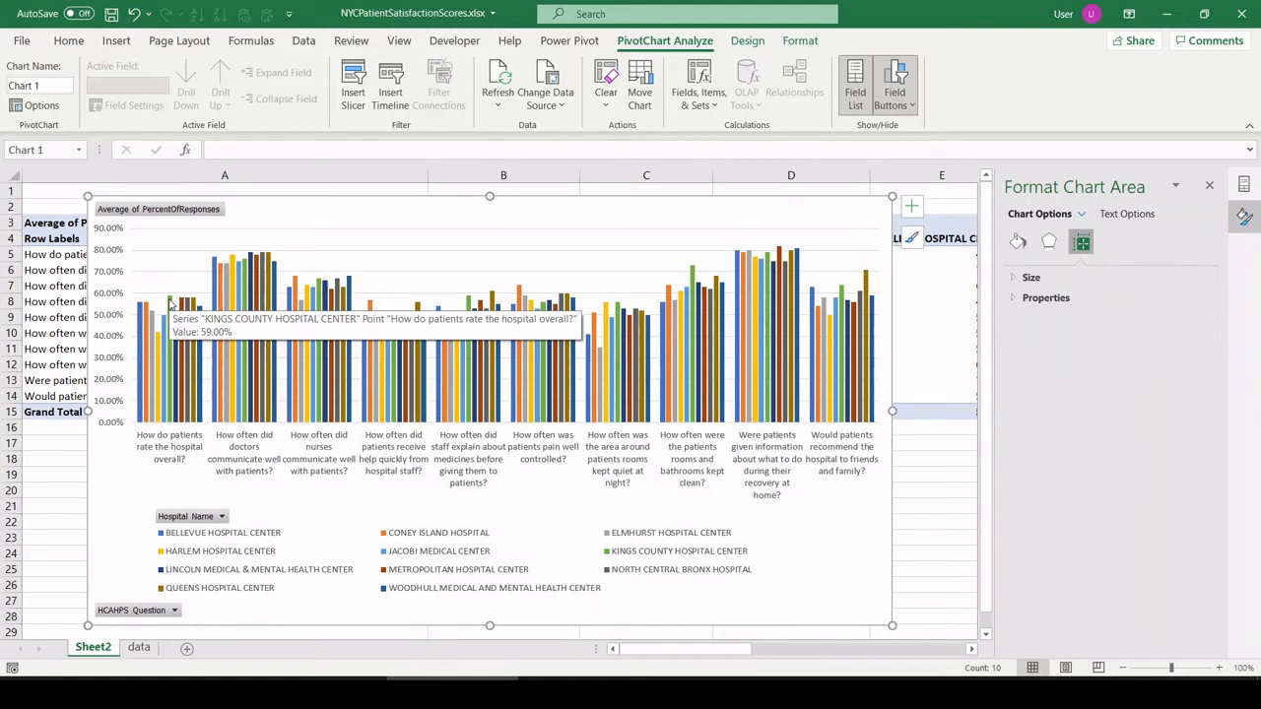
{"action": "mouse_move", "coordinate": [105, 519]}
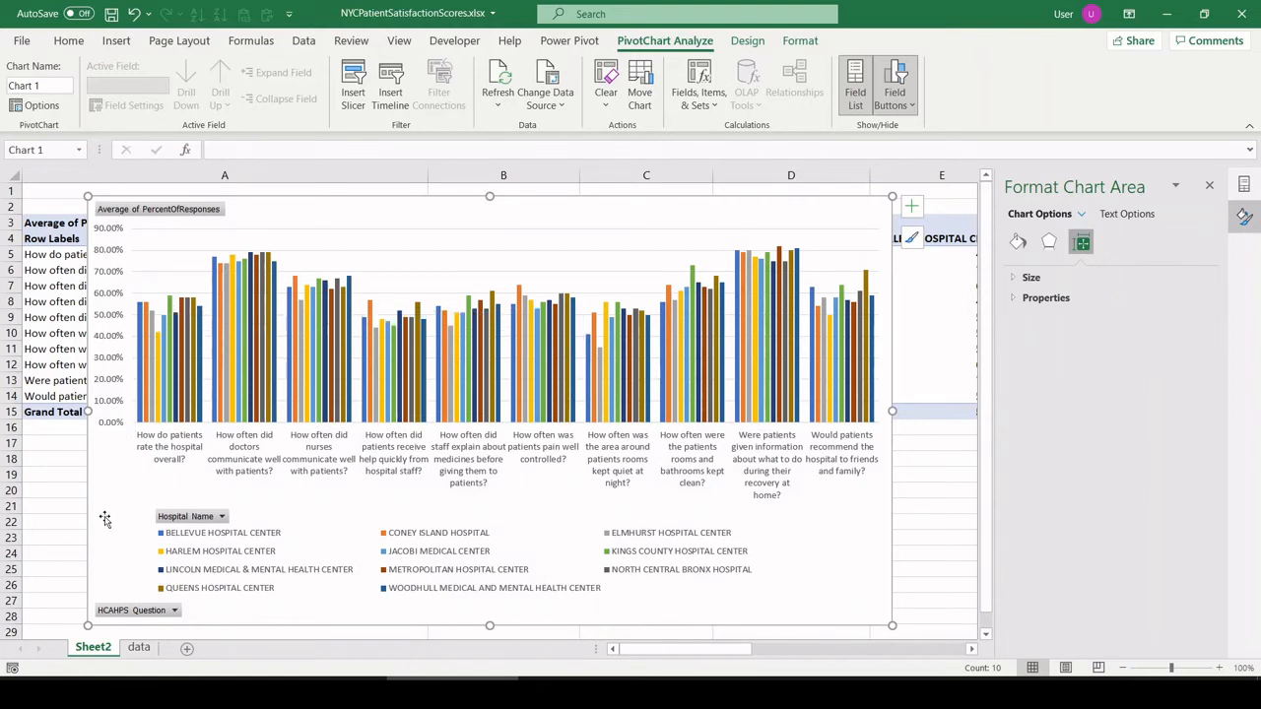
{"action": "mouse_move", "coordinate": [133, 463]}
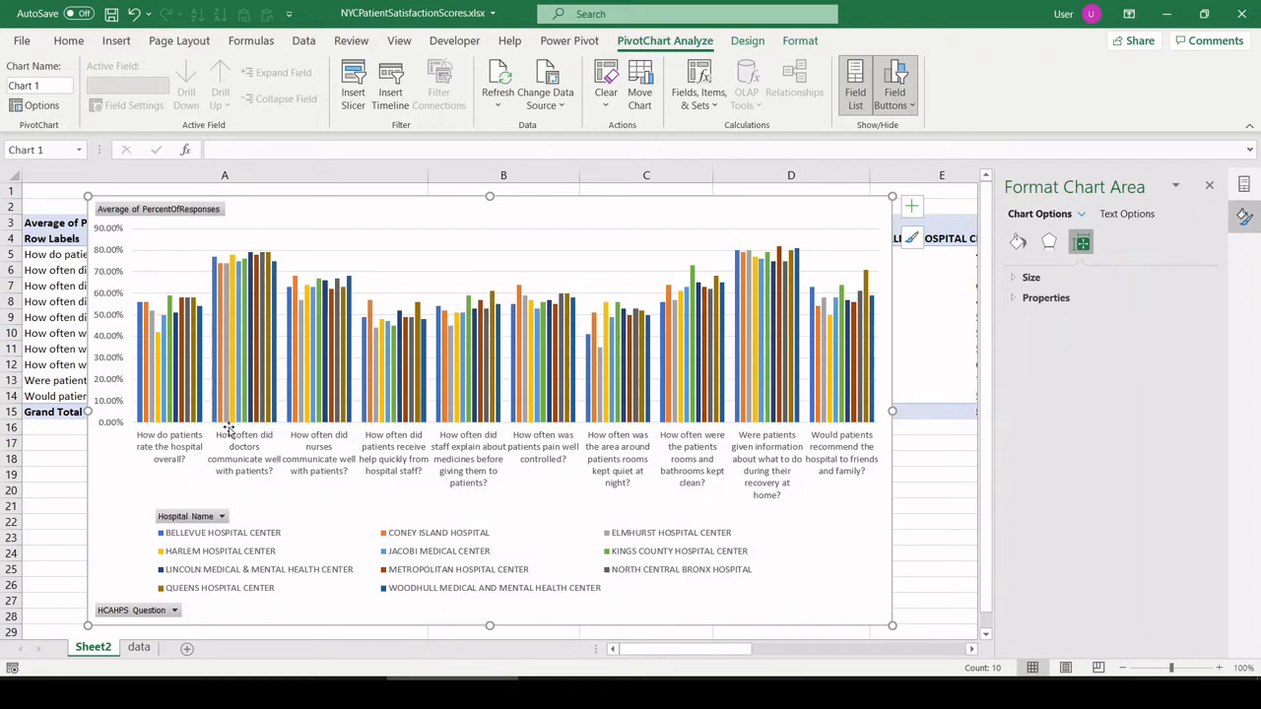
{"action": "mouse_move", "coordinate": [118, 512]}
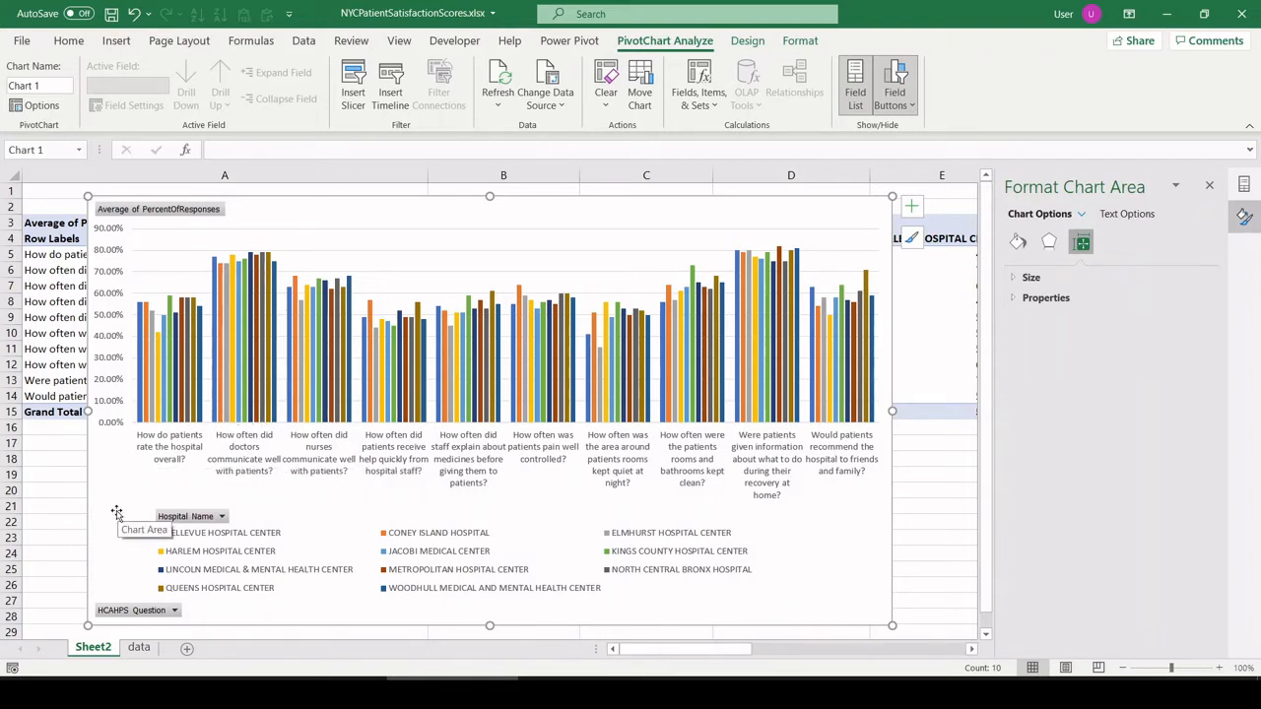
{"action": "mouse_move", "coordinate": [216, 243]}
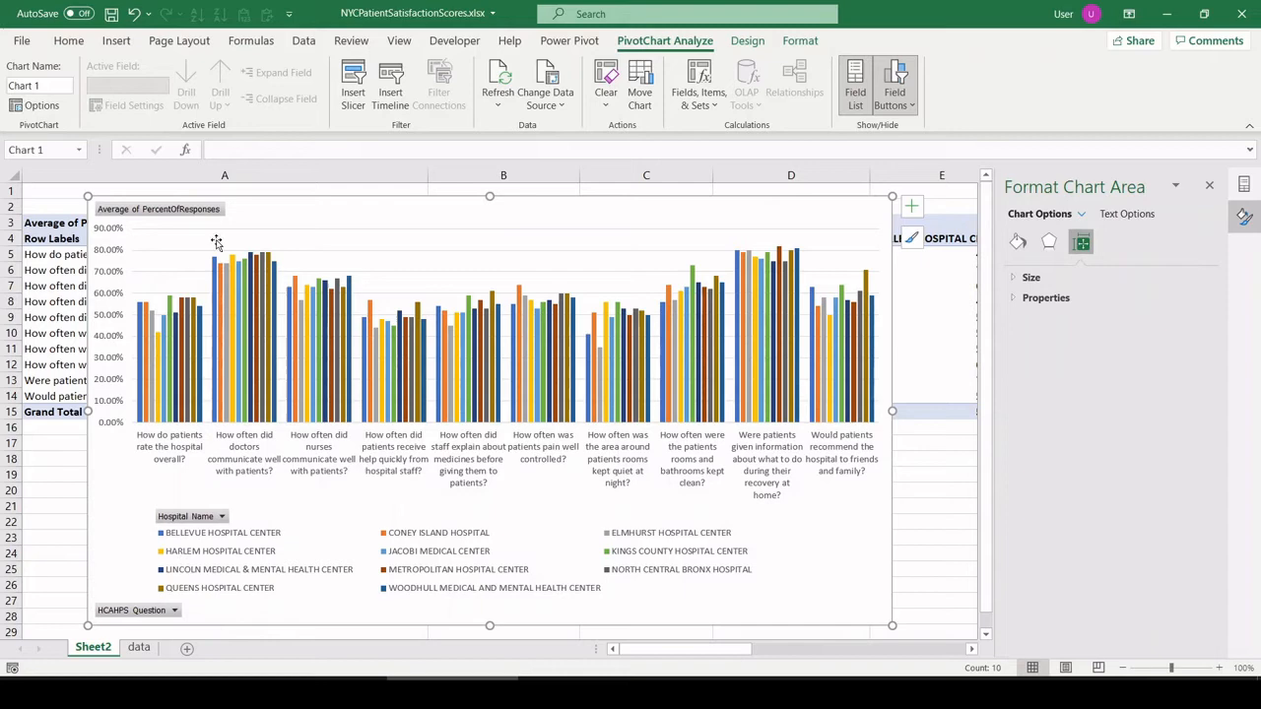
{"action": "mouse_move", "coordinate": [222, 248]}
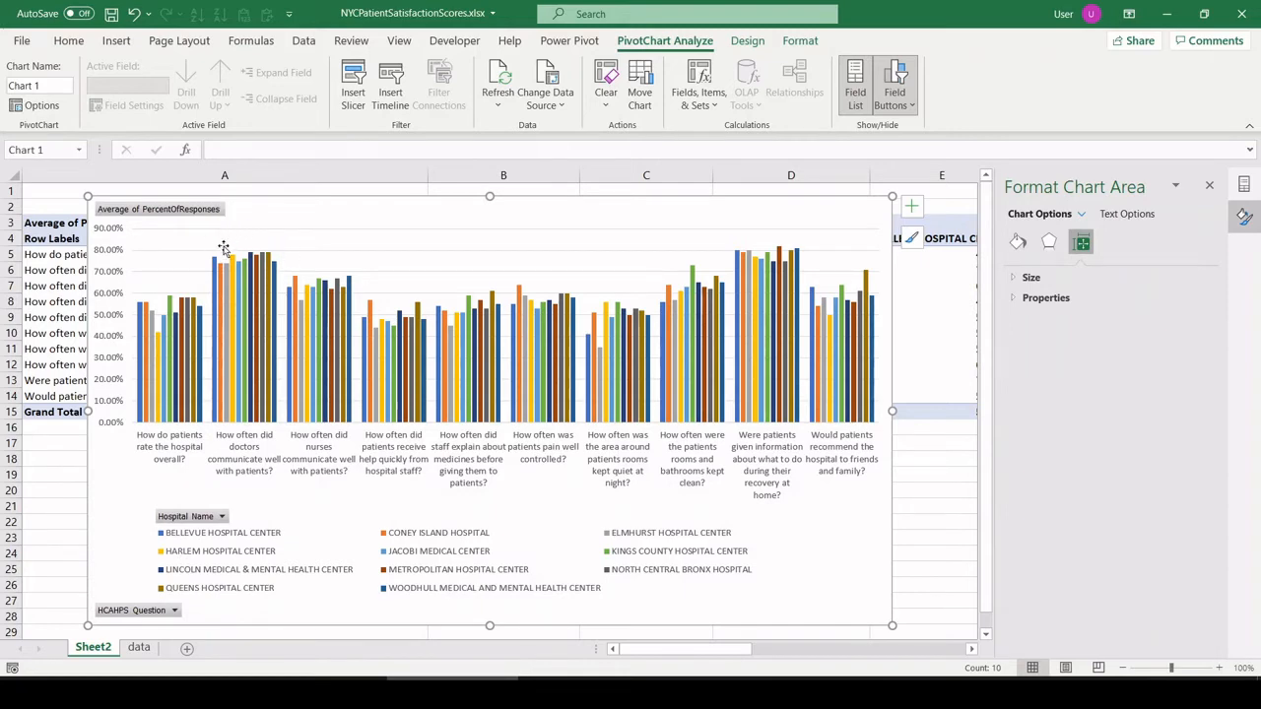
{"action": "mouse_move", "coordinate": [749, 232]}
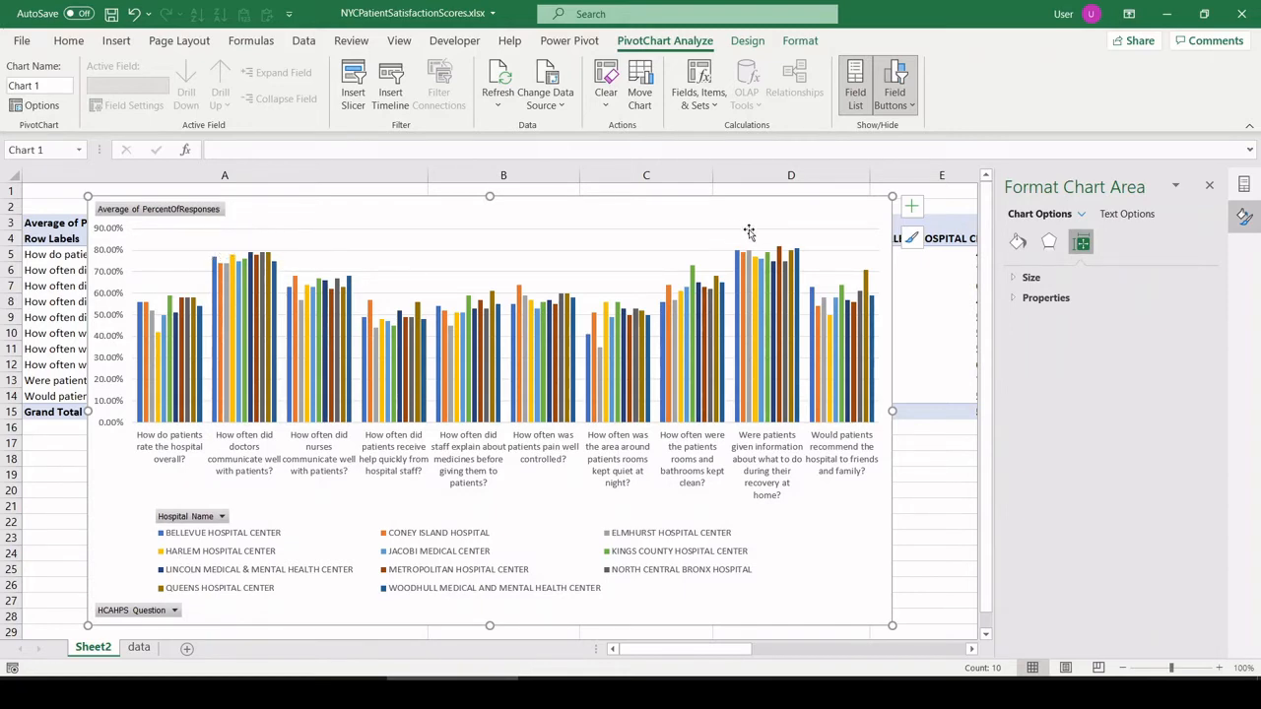
{"action": "mouse_move", "coordinate": [761, 240]}
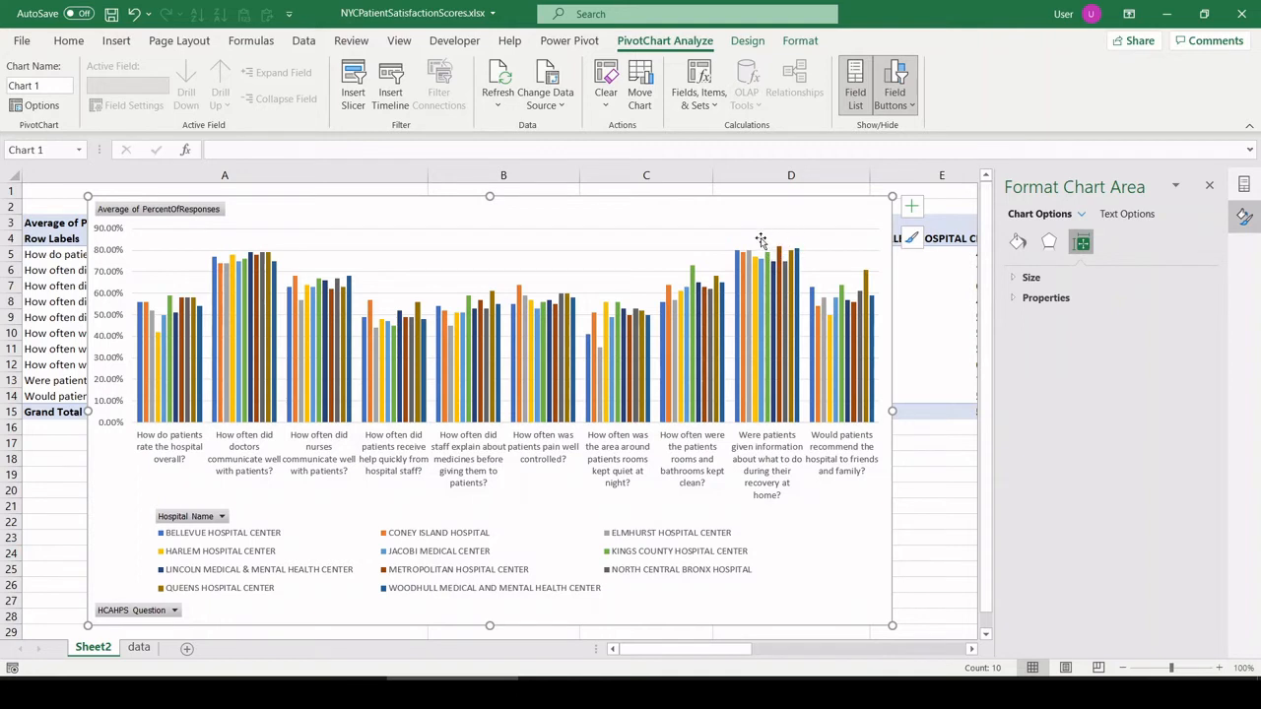
{"action": "mouse_move", "coordinate": [766, 431]}
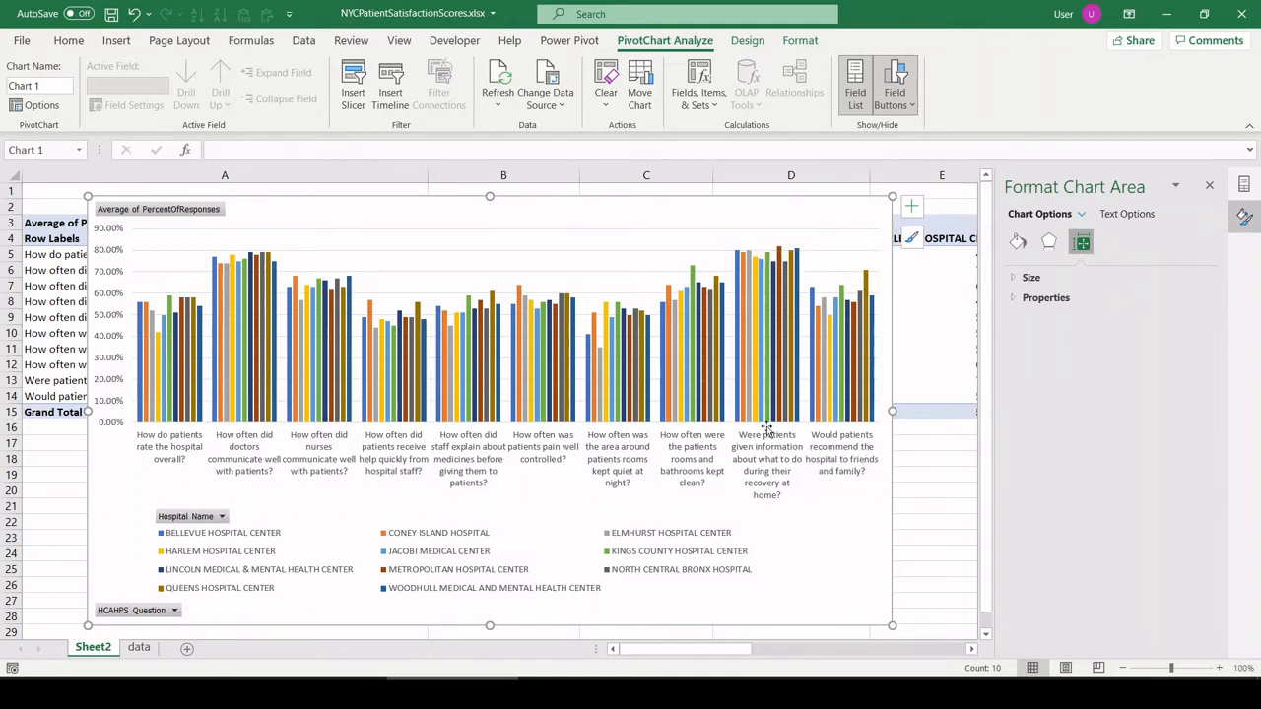
{"action": "mouse_move", "coordinate": [722, 293]}
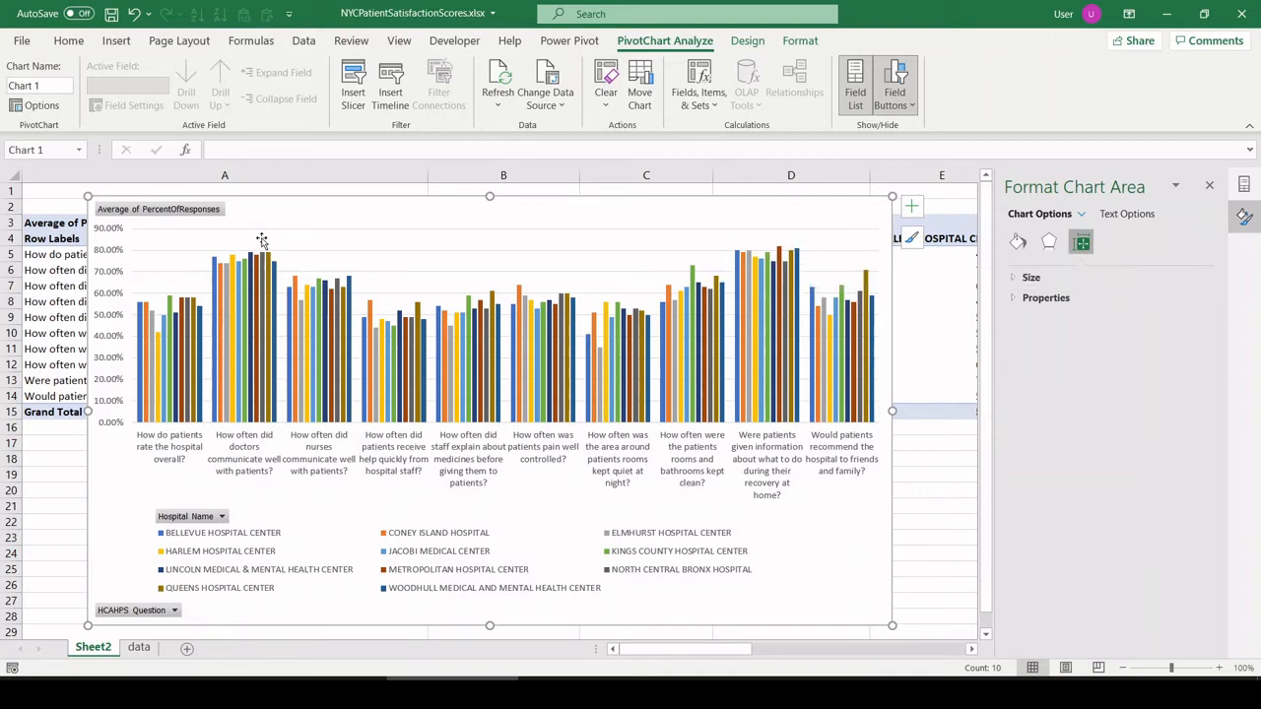
{"action": "mouse_move", "coordinate": [206, 256]}
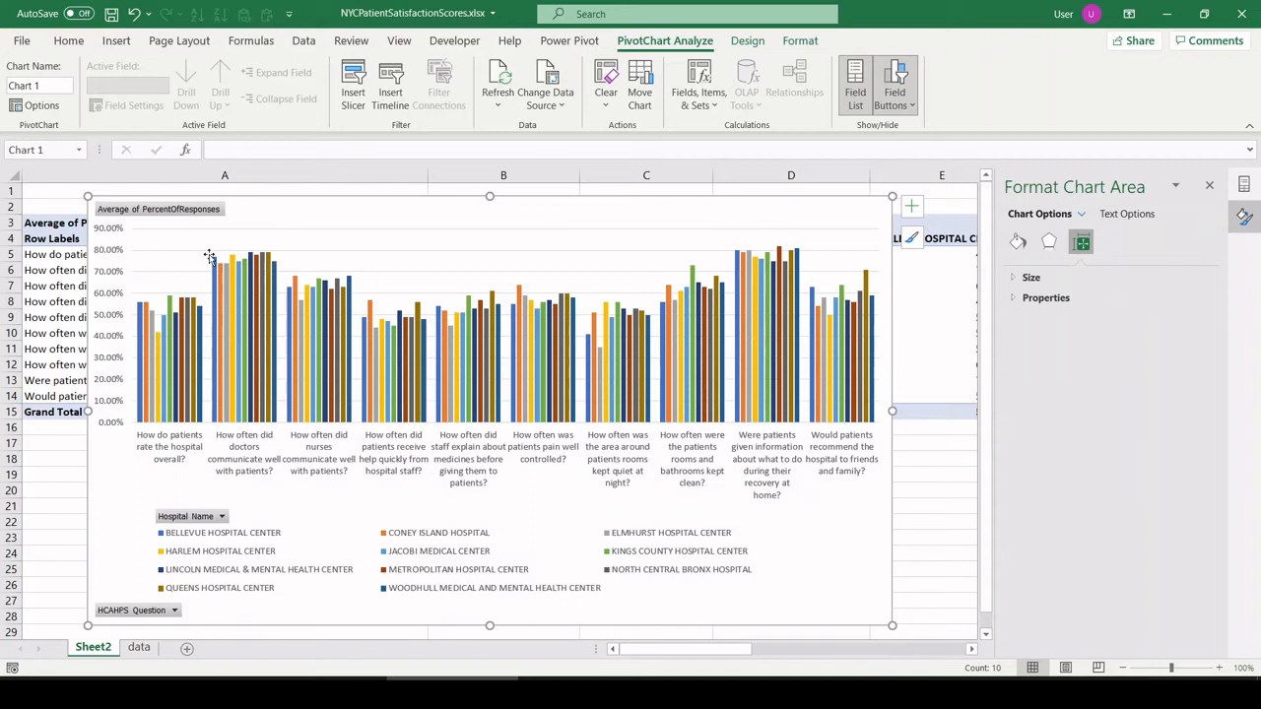
{"action": "mouse_move", "coordinate": [255, 246]}
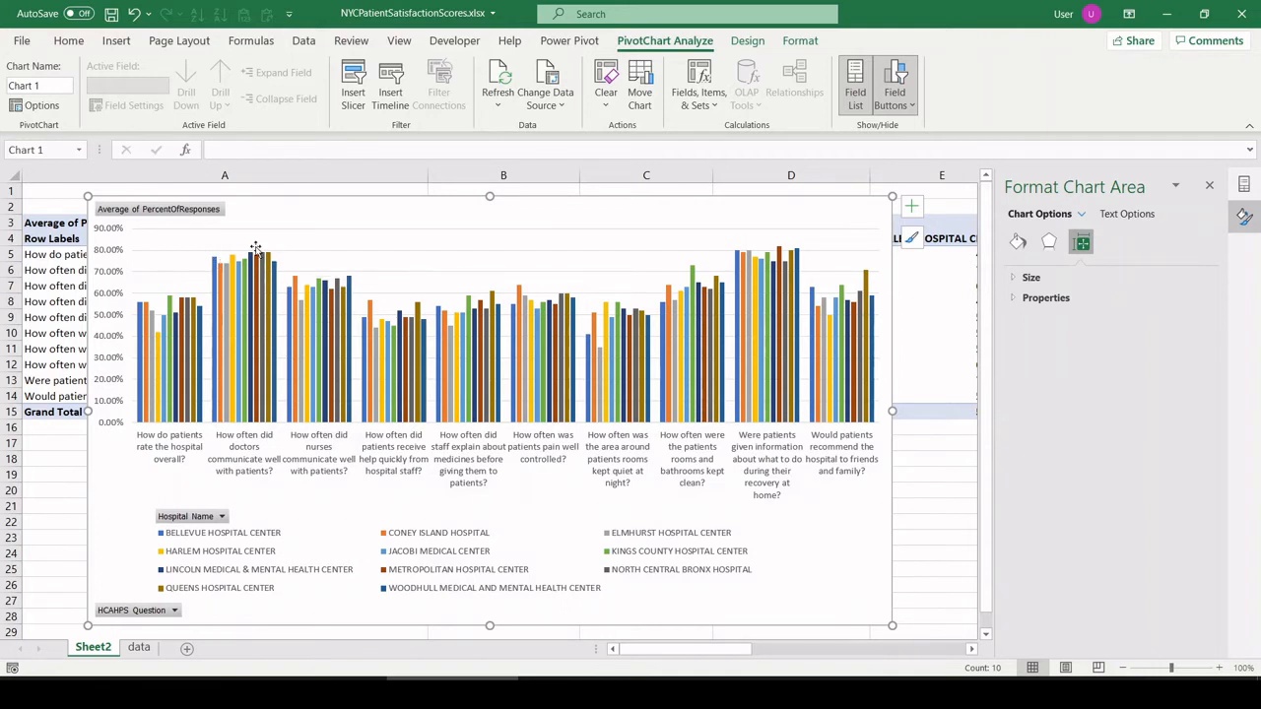
{"action": "mouse_move", "coordinate": [614, 247]}
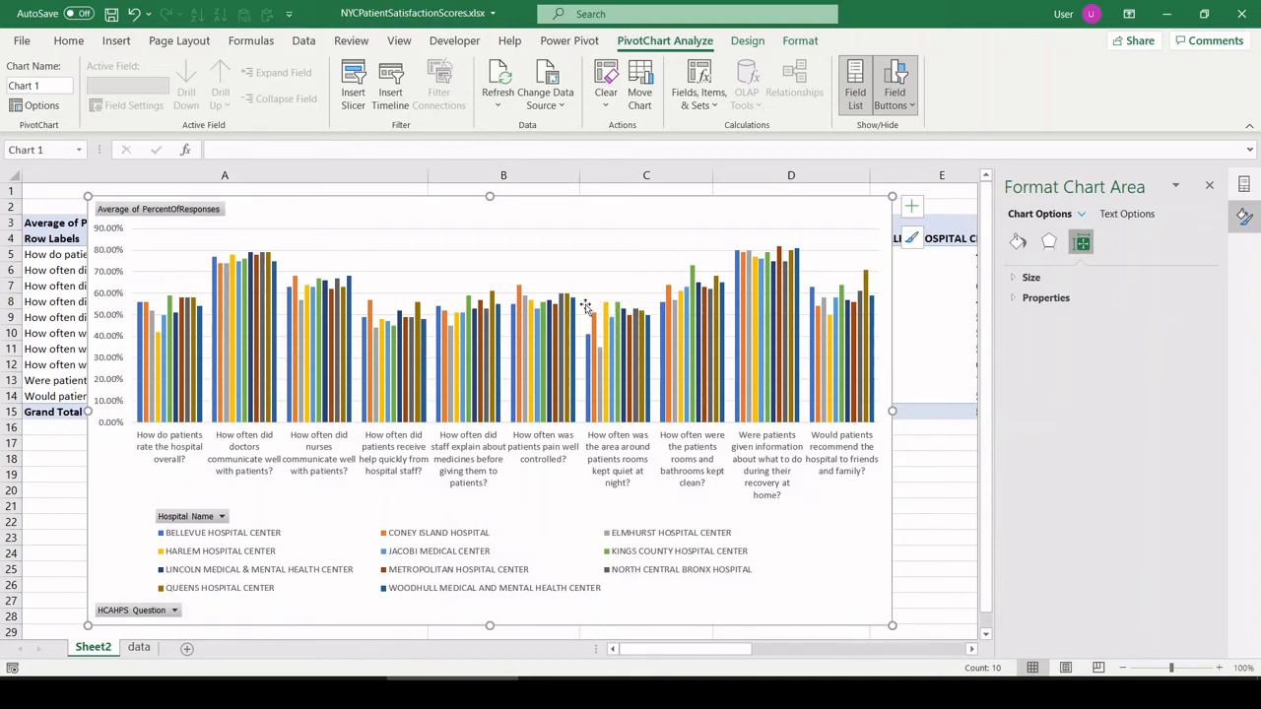
{"action": "mouse_move", "coordinate": [586, 305]}
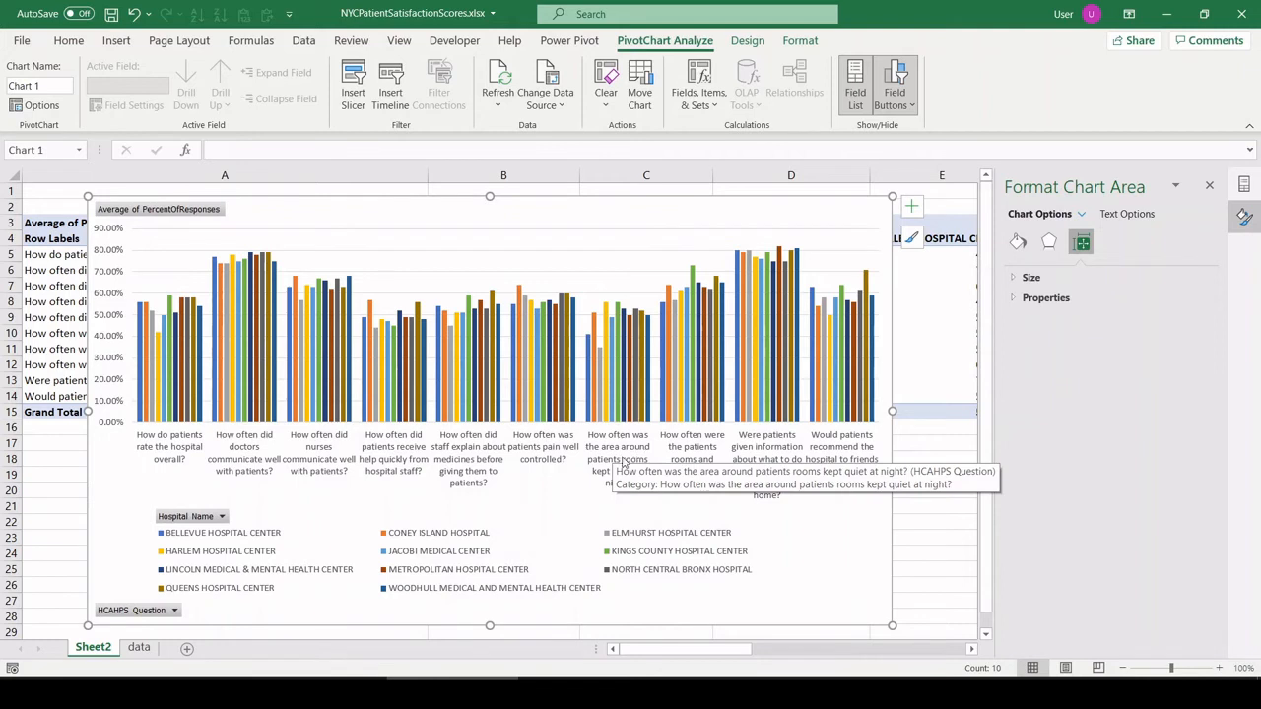
{"action": "mouse_move", "coordinate": [617, 482]}
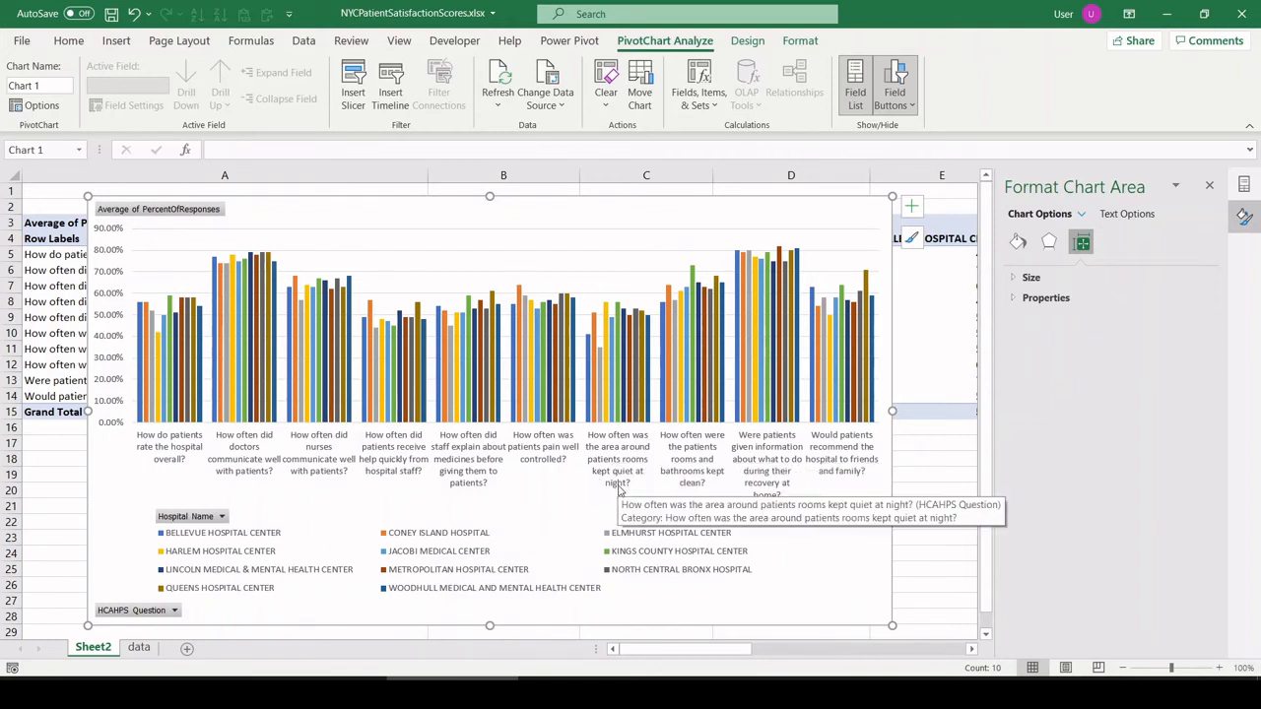
{"action": "mouse_move", "coordinate": [538, 508]}
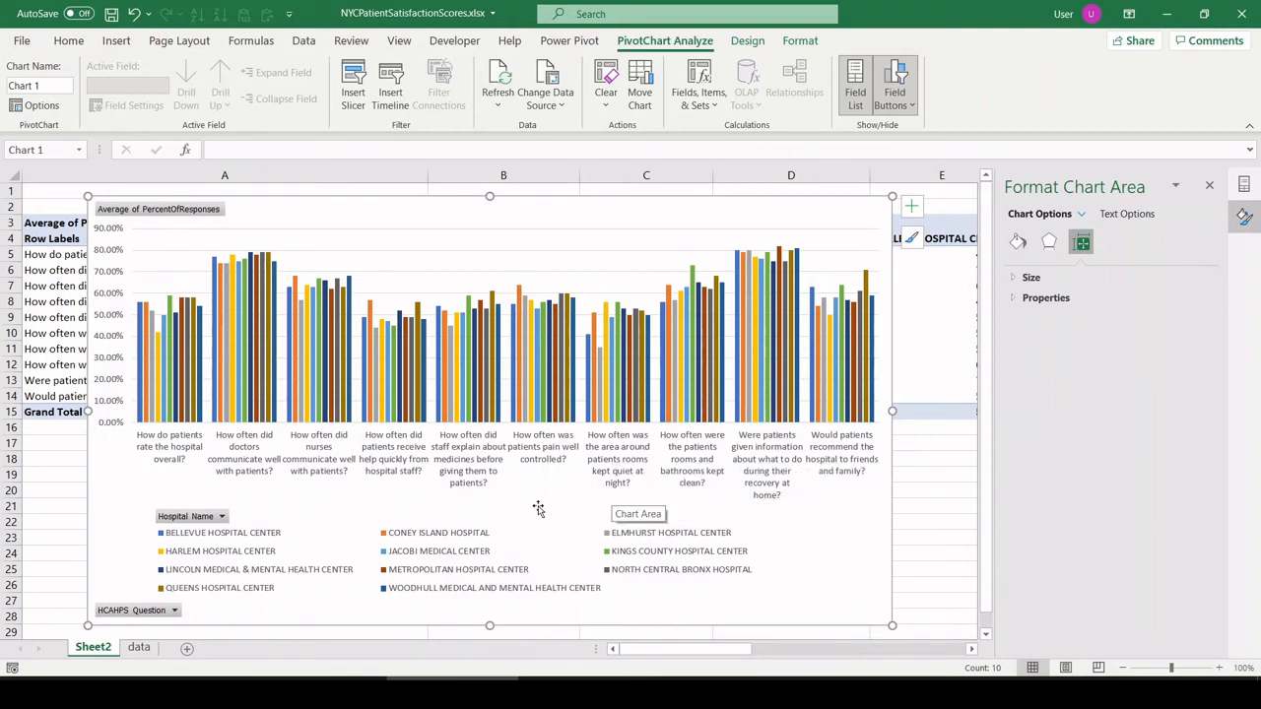
{"action": "mouse_move", "coordinate": [532, 504]}
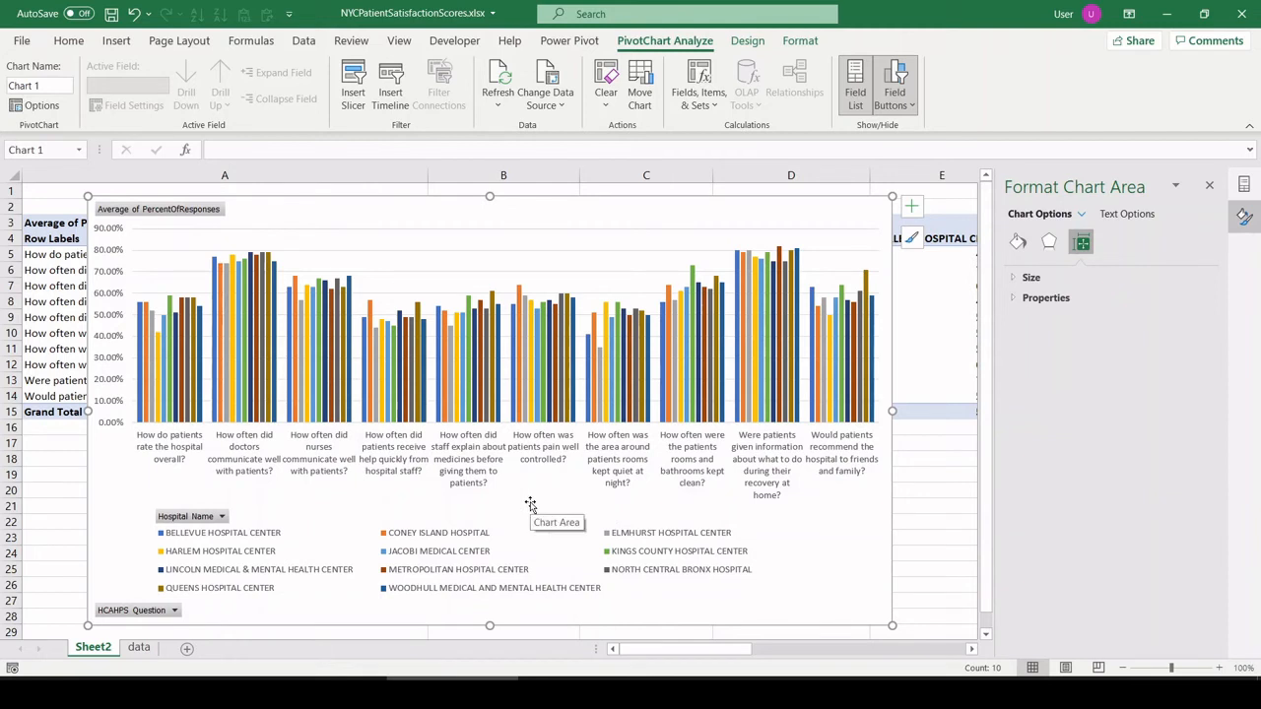
{"action": "mouse_move", "coordinate": [603, 266]}
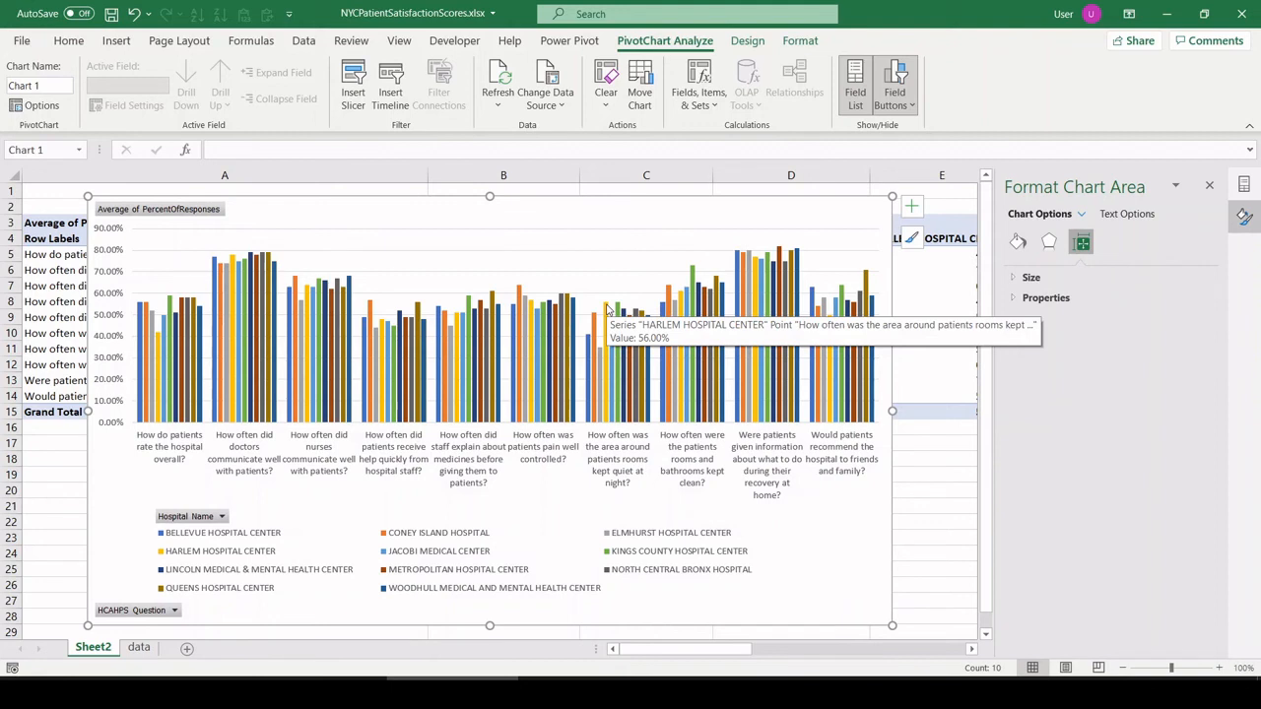
{"action": "mouse_move", "coordinate": [628, 270]}
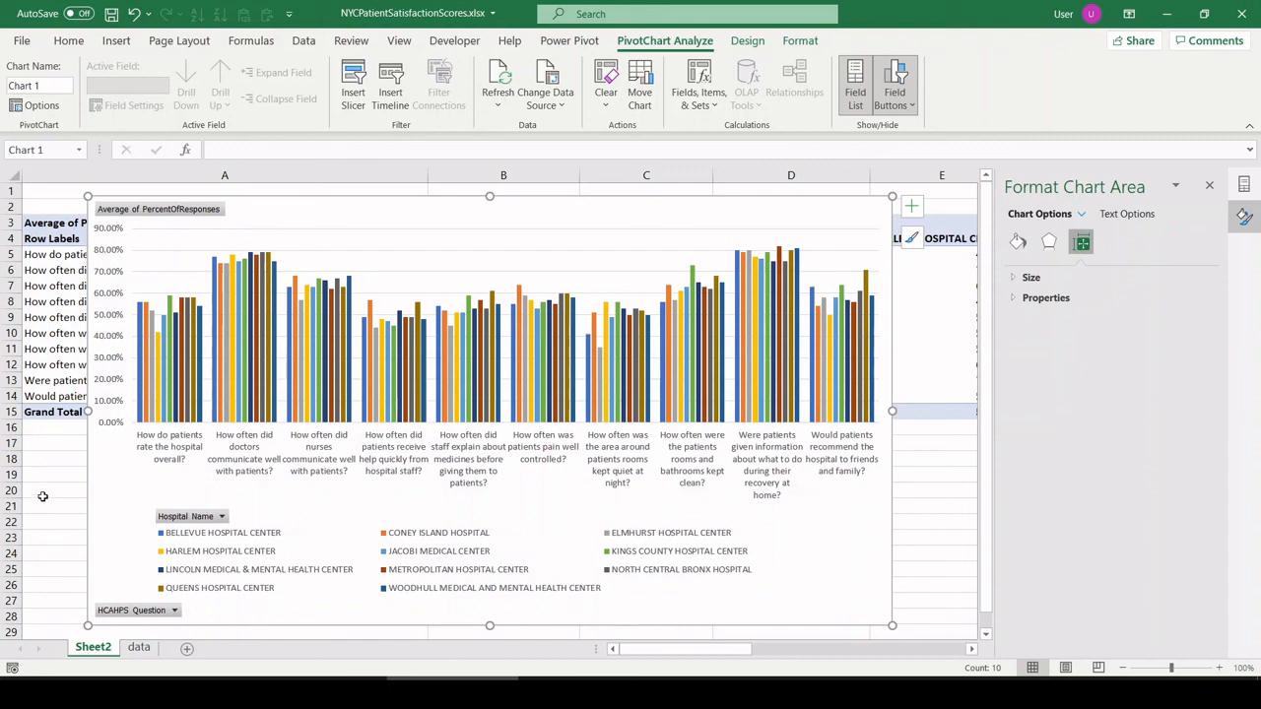
{"action": "mouse_move", "coordinate": [40, 483]}
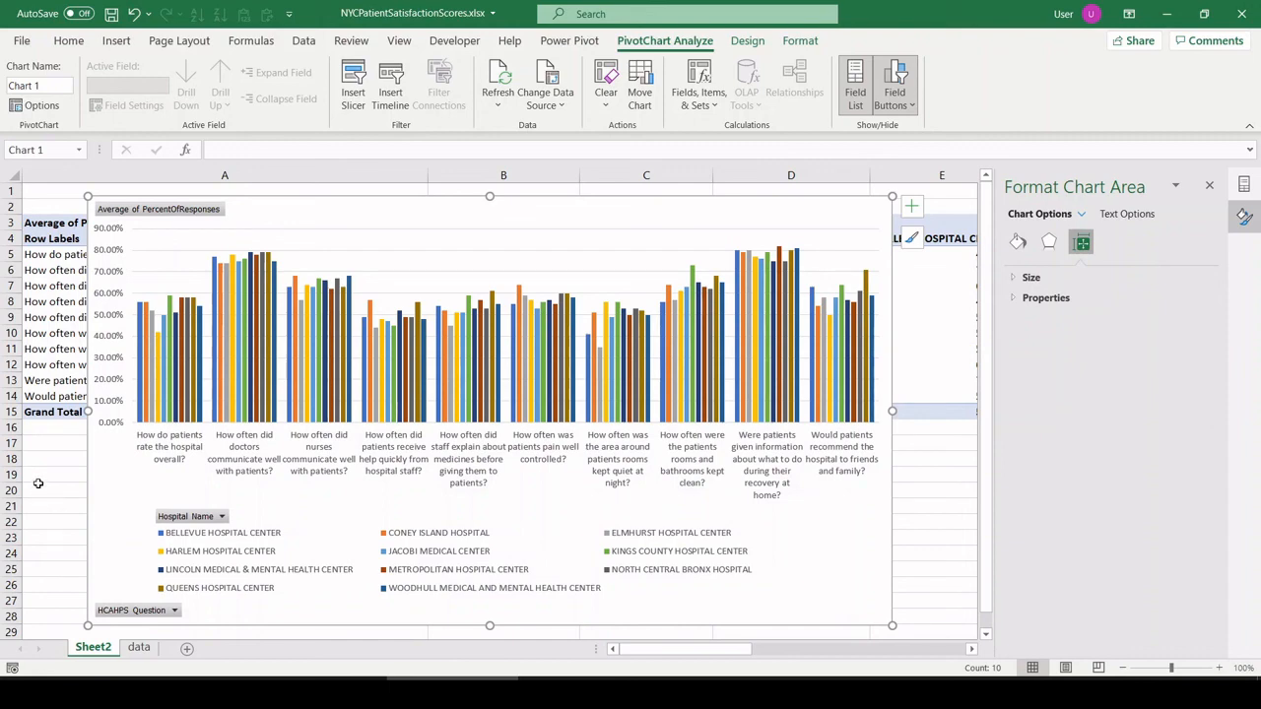